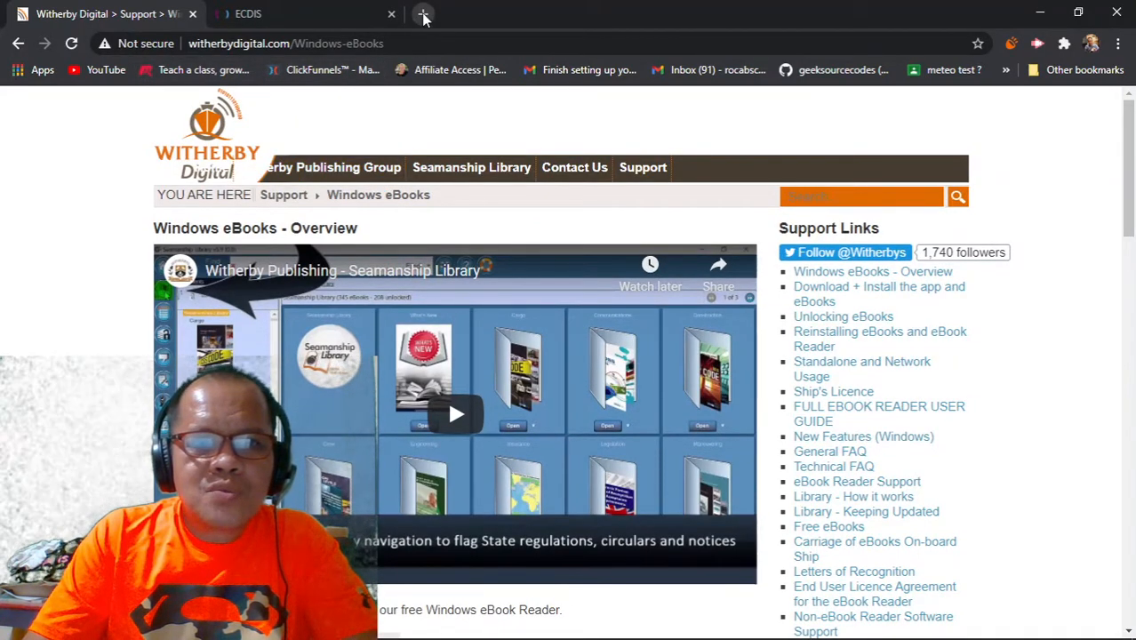
# Step: Search Google for 'witherby seamanship' in a new tab via the 'wi' suggestion
pyautogui.click(423, 16)
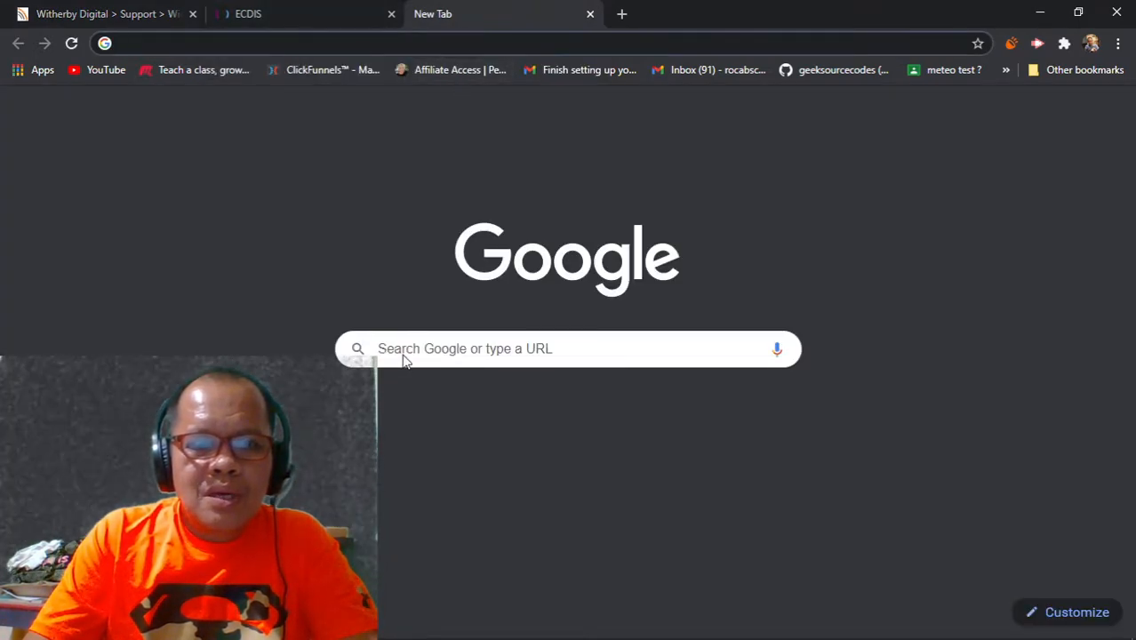
pyautogui.click(569, 348)
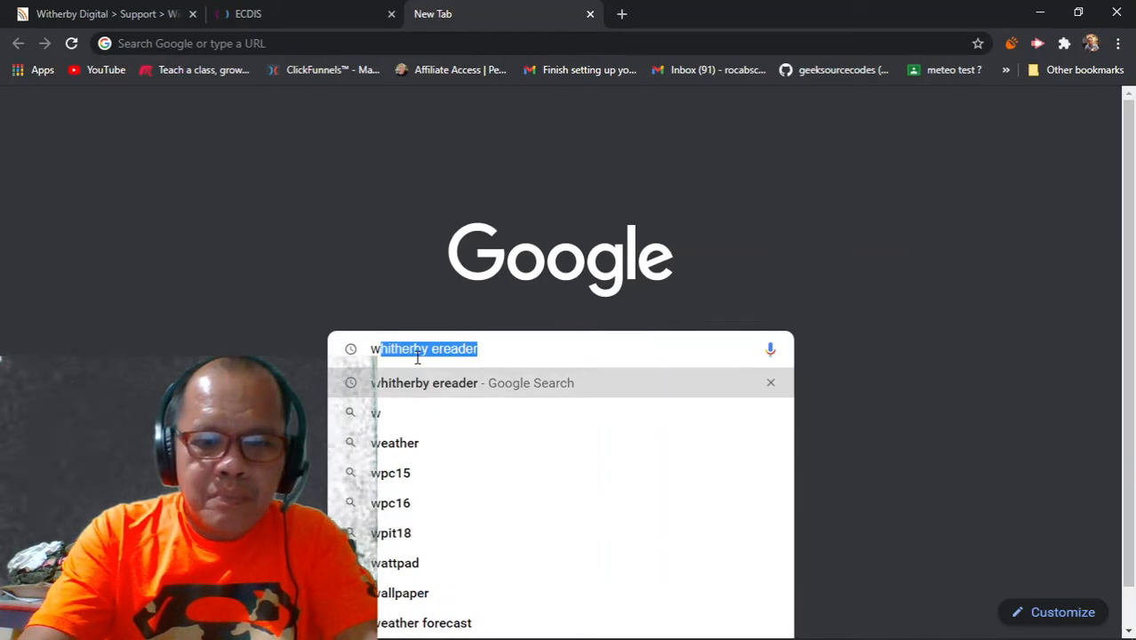
pyautogui.write('witherby')
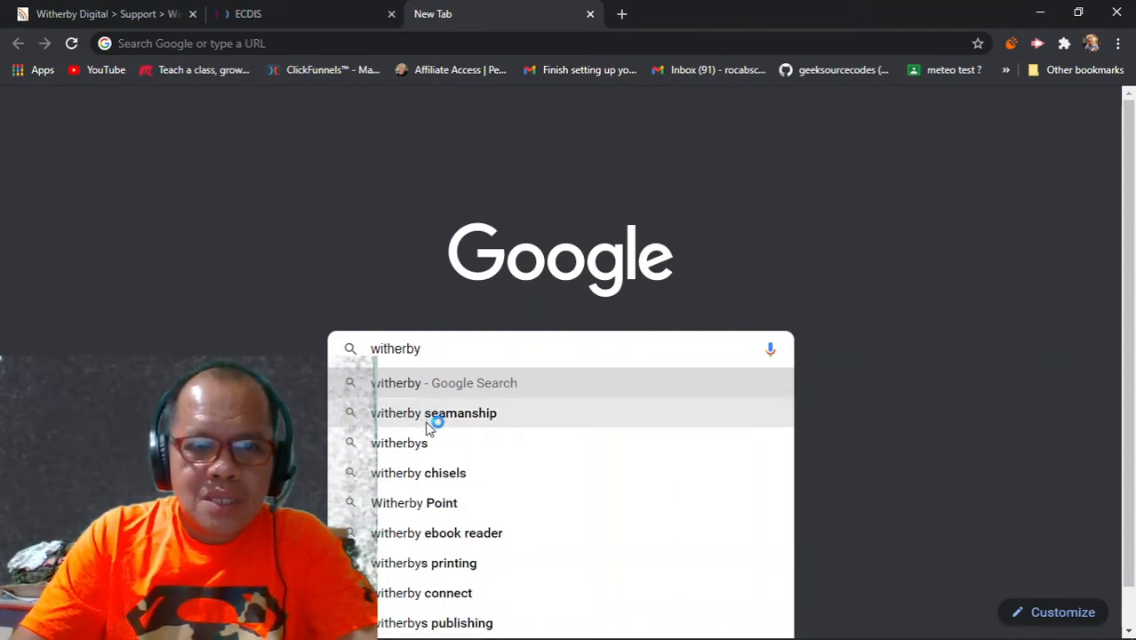
pyautogui.click(434, 412)
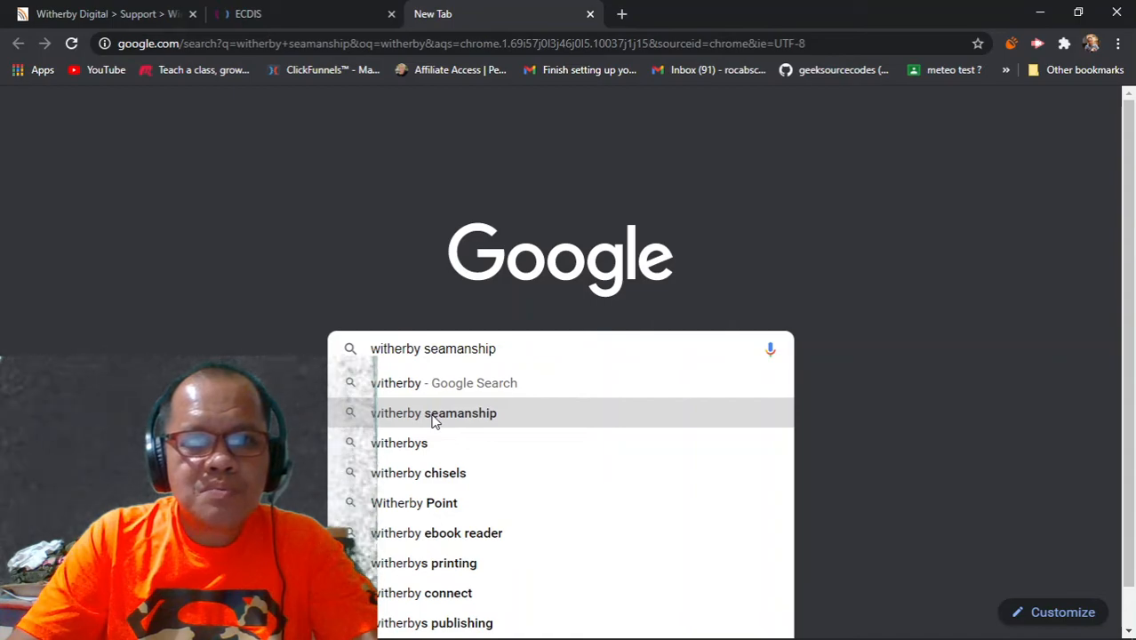
pyautogui.click(434, 412)
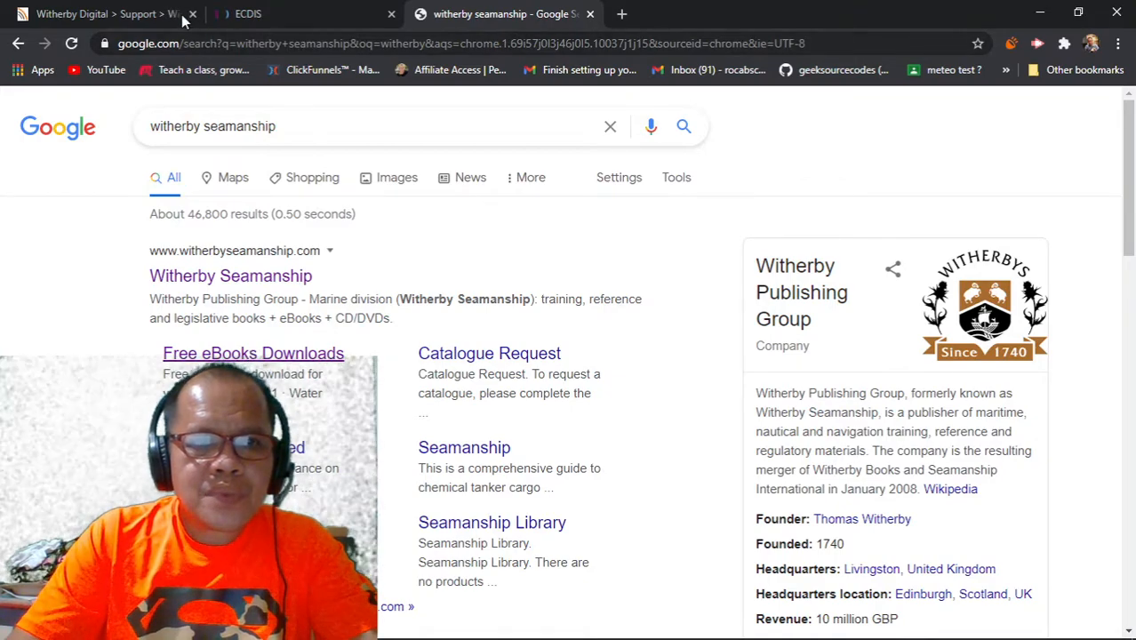
# Step: Return to the Witherby Digital Windows eBooks page and reveal the eBook Reader download section
pyautogui.click(107, 14)
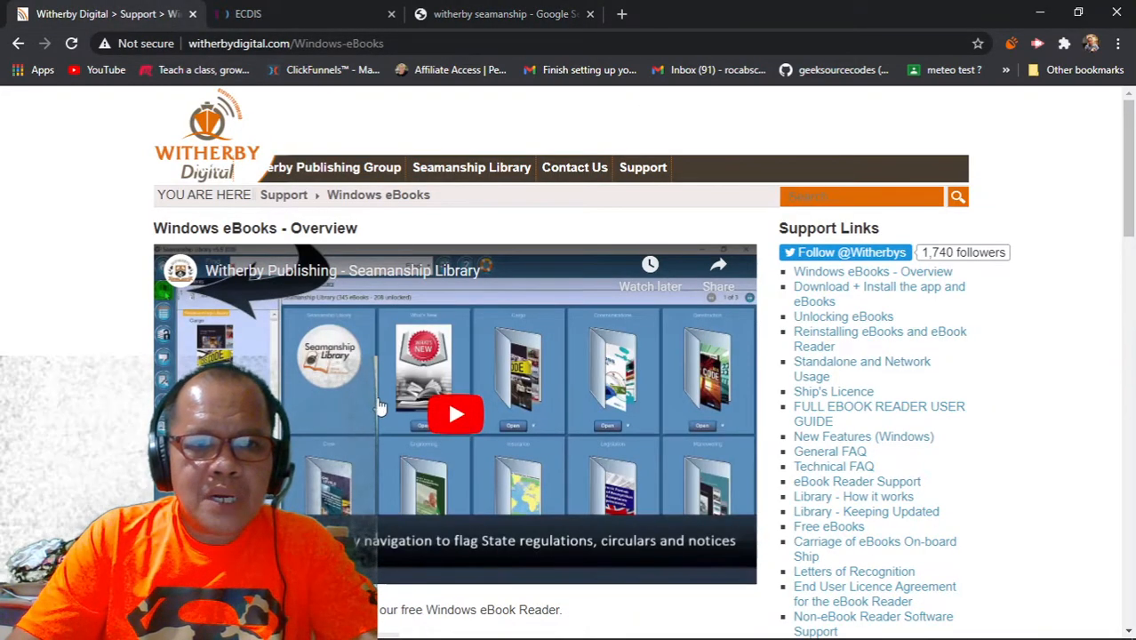
pyautogui.scroll(-3)
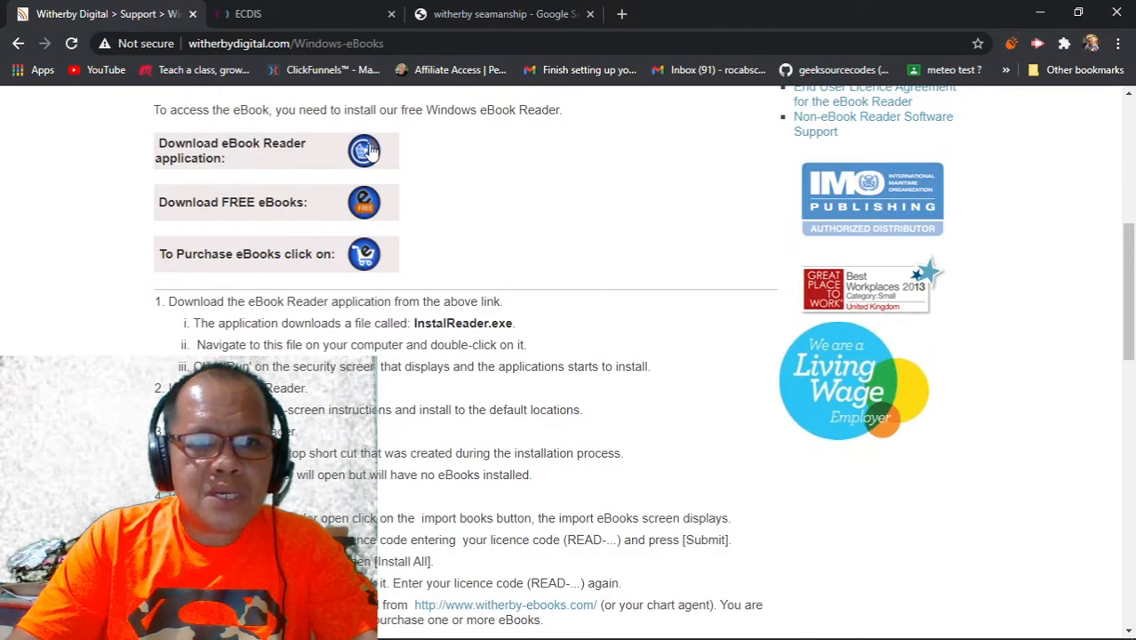
pyautogui.moveTo(363, 151)
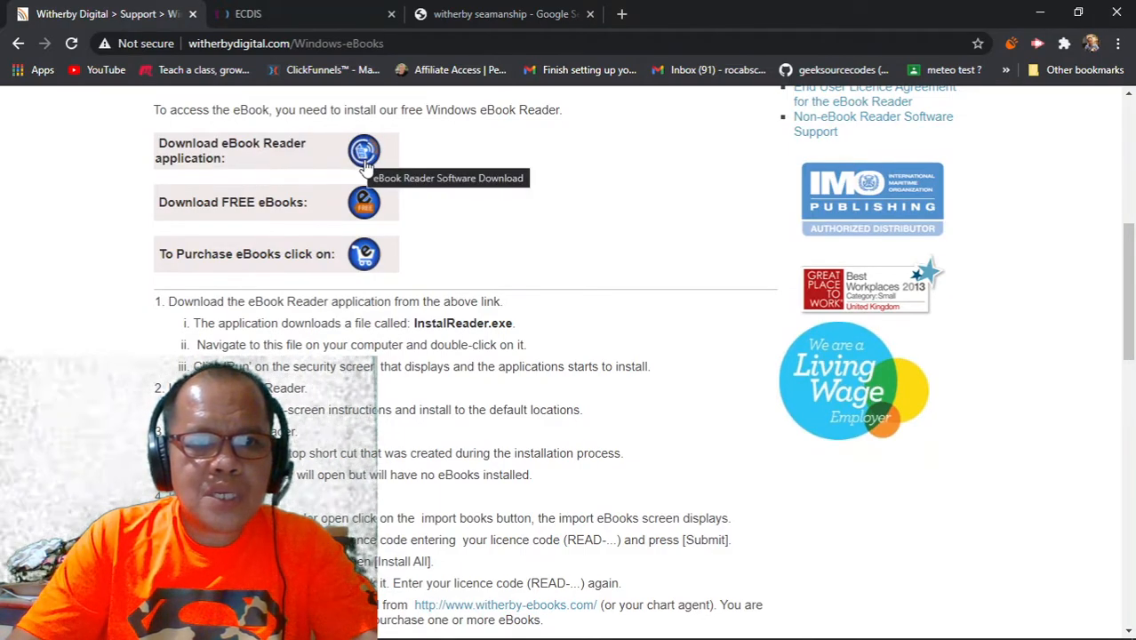
pyautogui.moveTo(335, 26)
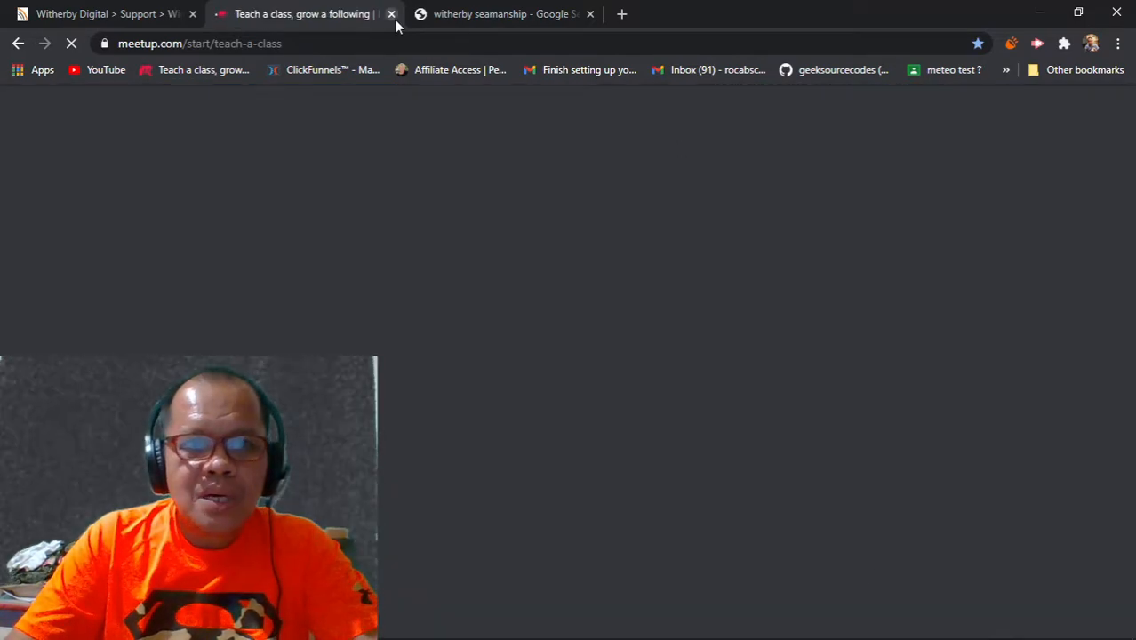
# Step: Close the meetup.com tab and review the witherby seamanship Google results
pyautogui.click(391, 14)
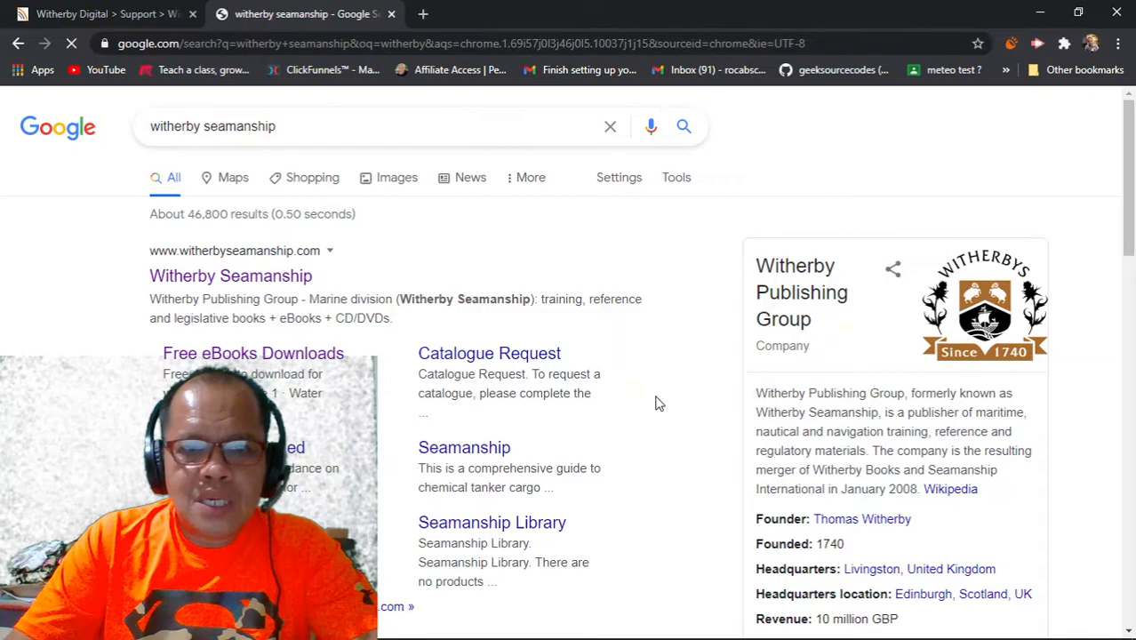
pyautogui.scroll(-3)
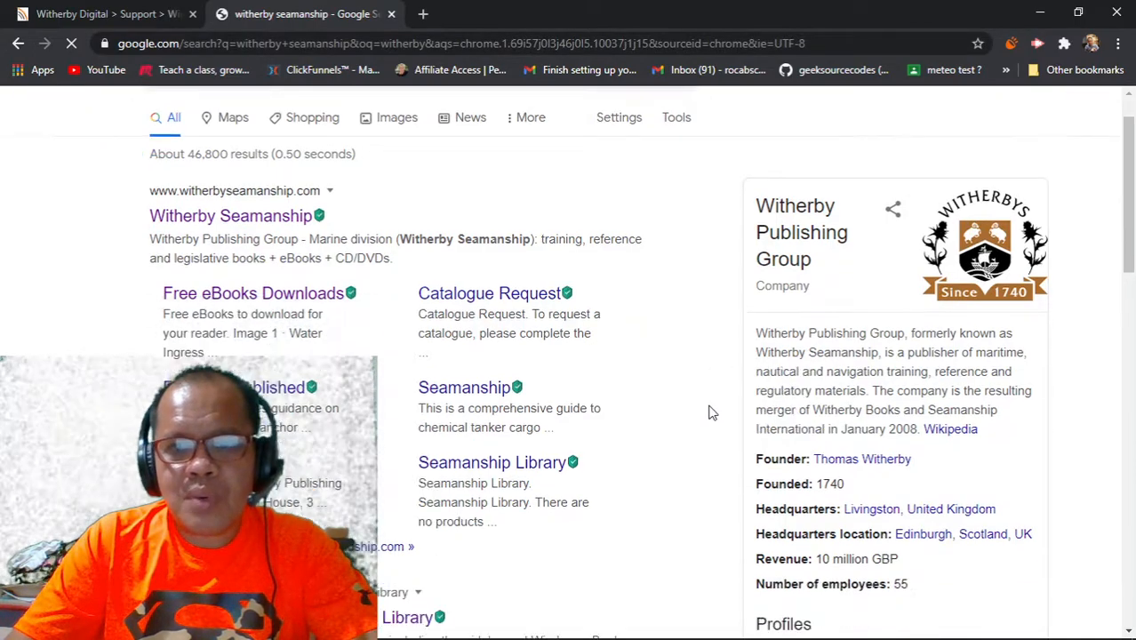
pyautogui.scroll(-3)
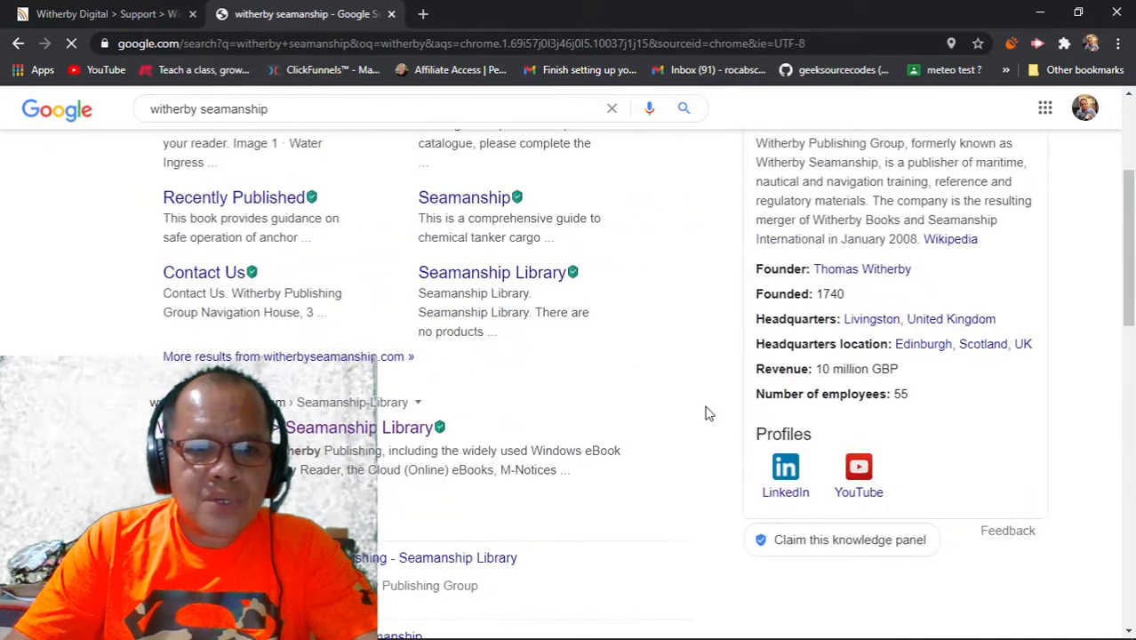
pyautogui.click(98, 14)
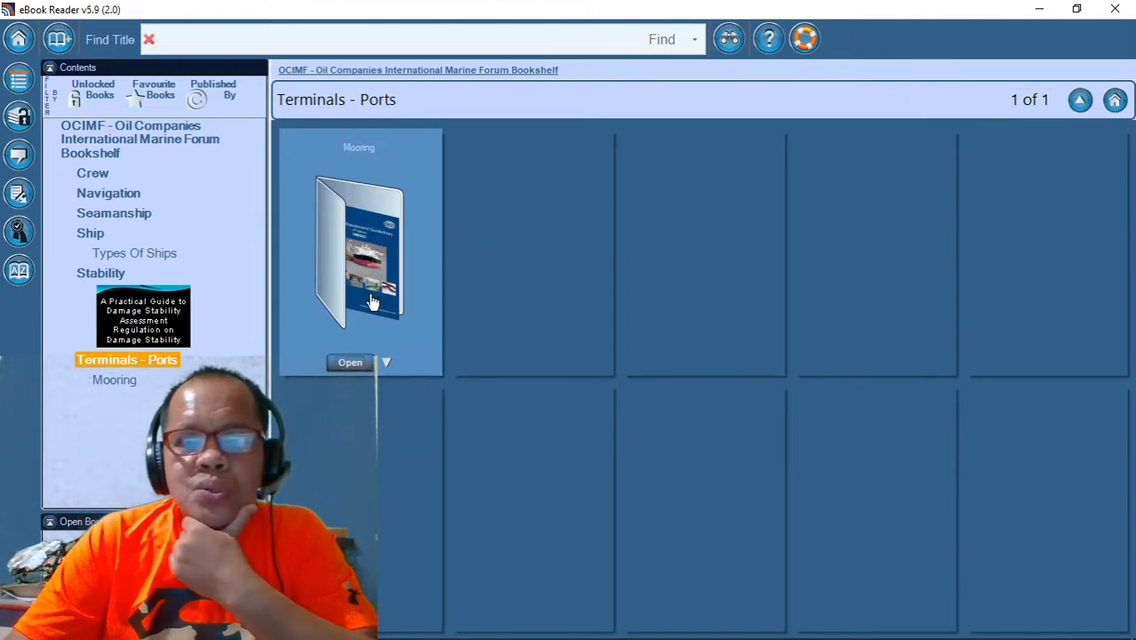
pyautogui.moveTo(309, 262)
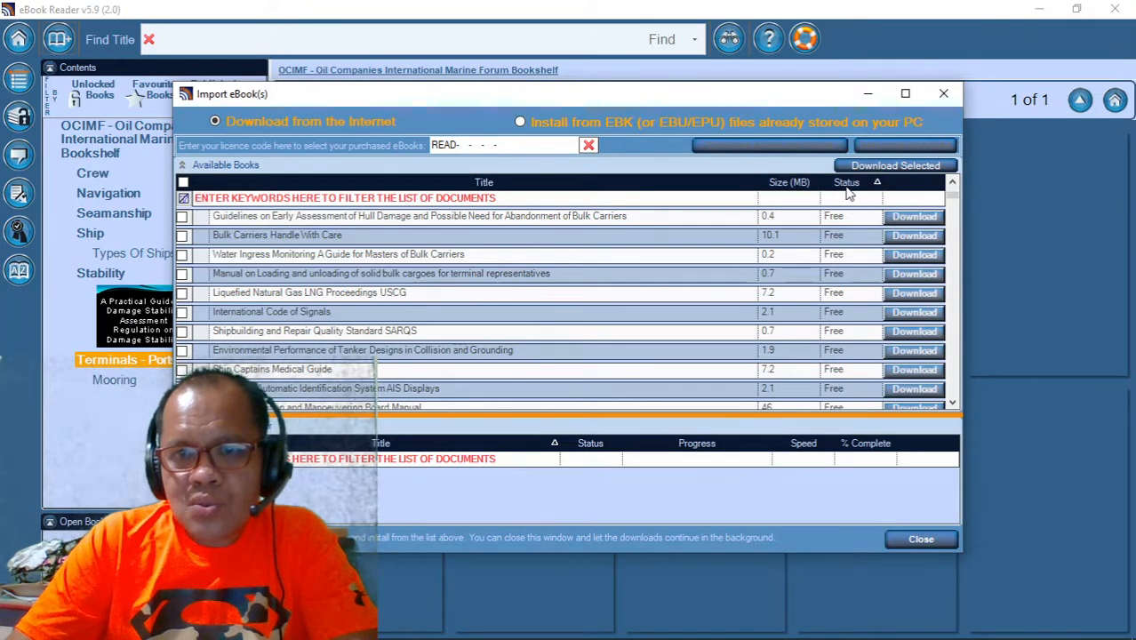
pyautogui.moveTo(879, 252)
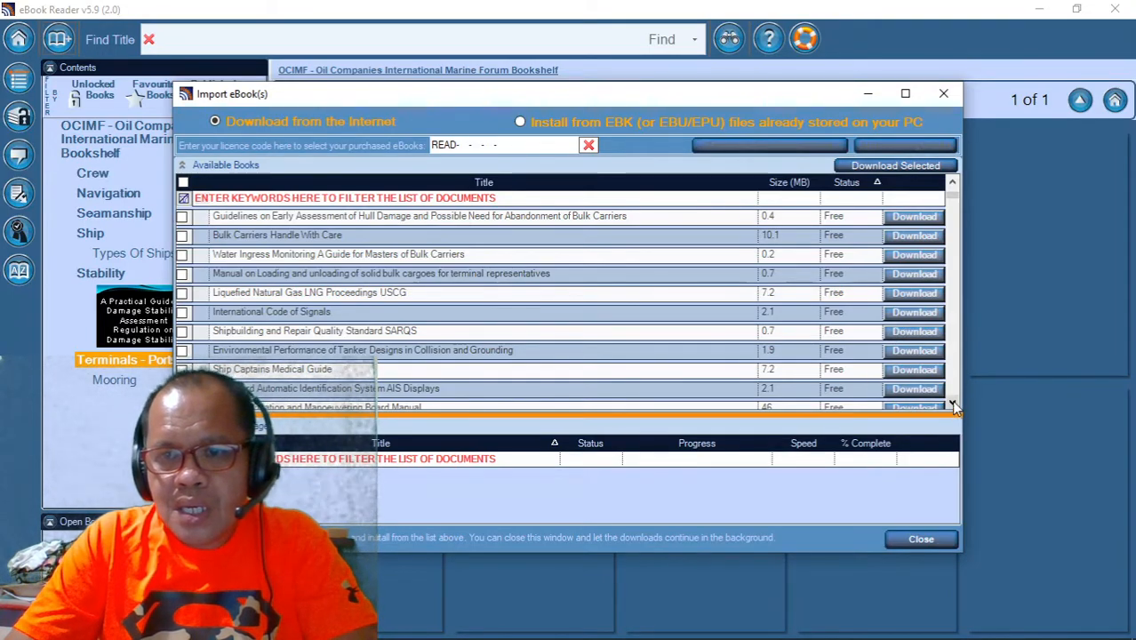
# Step: Scroll through the Available Books list of free eBooks to download
pyautogui.scroll(-3)
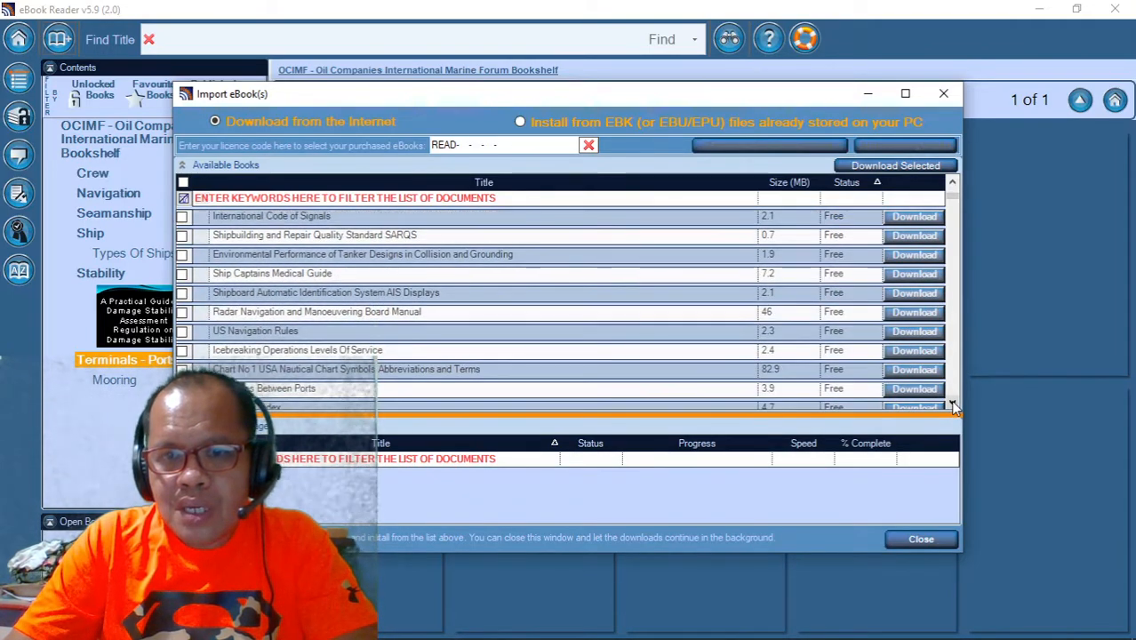
pyautogui.scroll(-3)
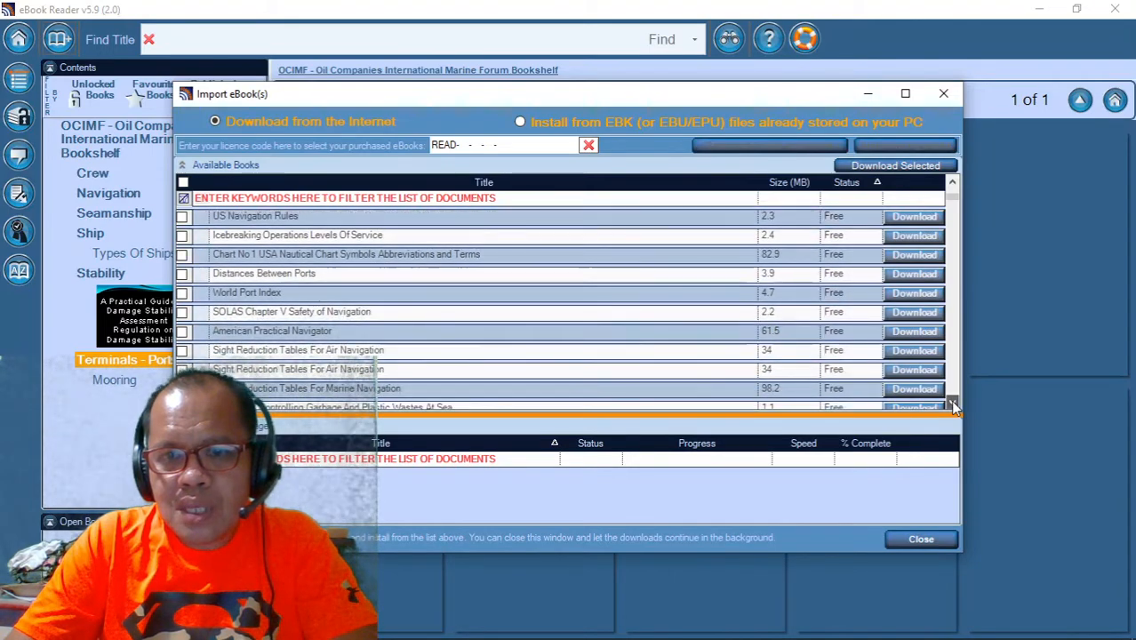
pyautogui.scroll(-3)
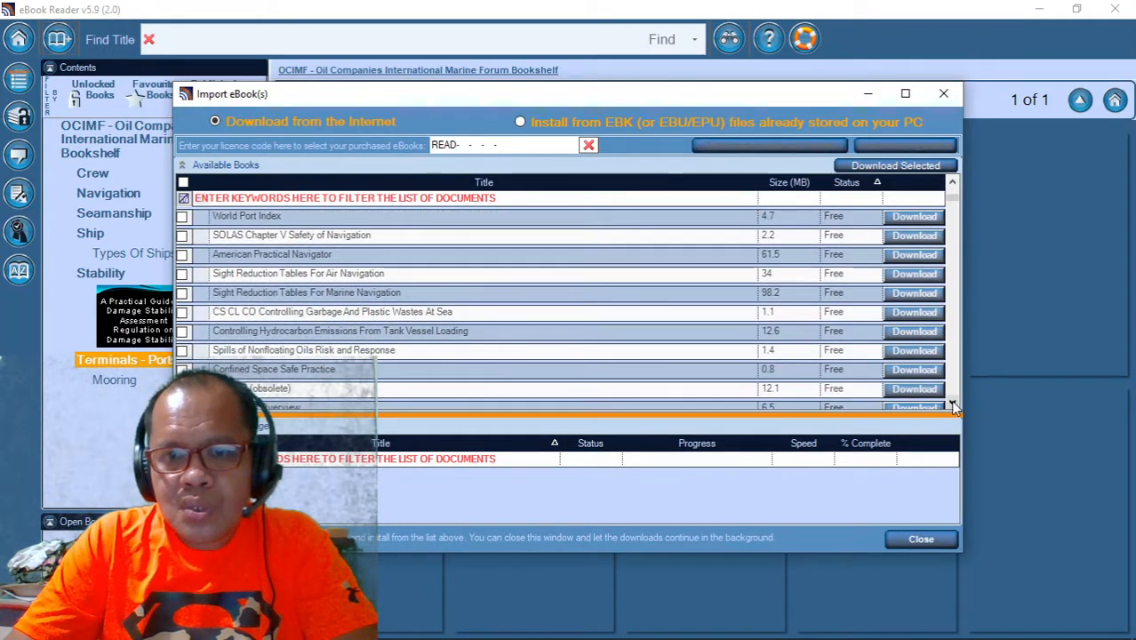
pyautogui.scroll(-3)
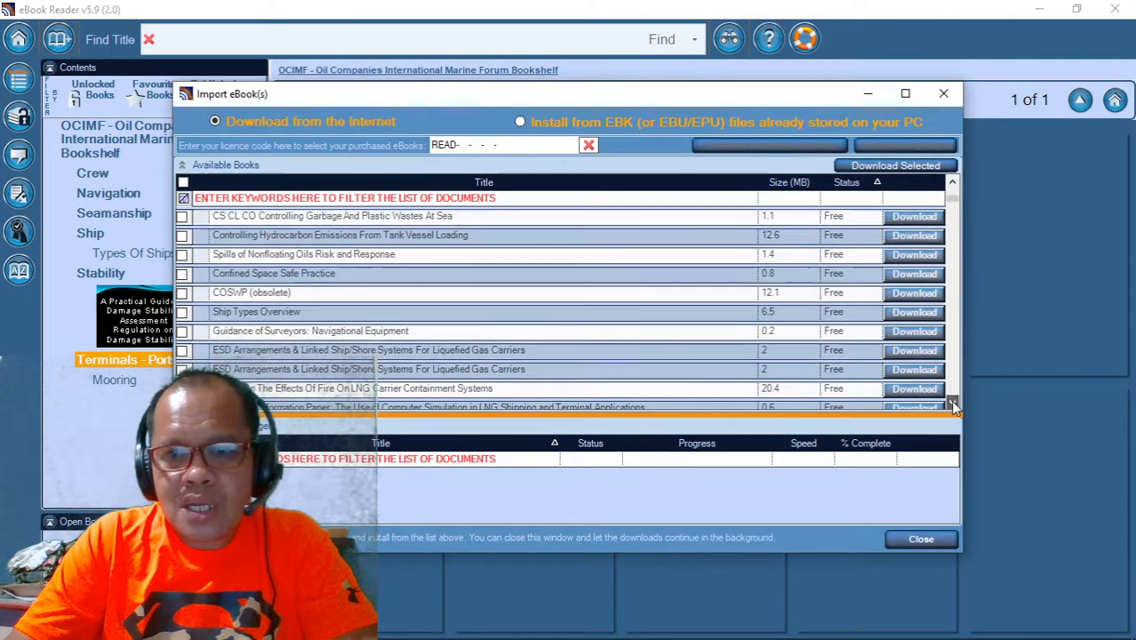
pyautogui.scroll(-3)
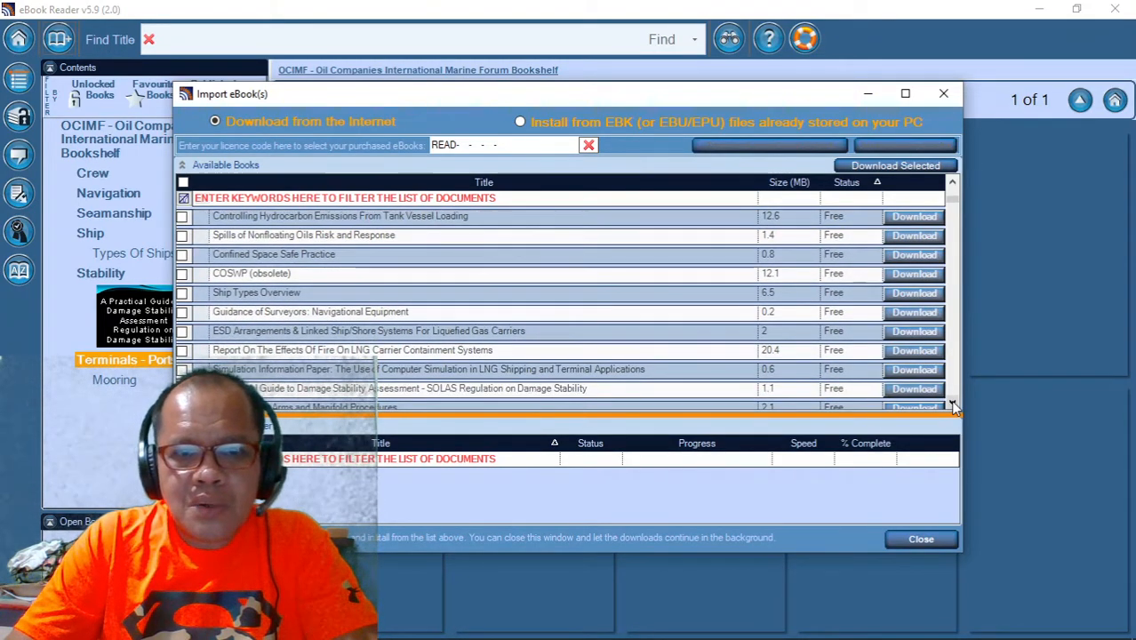
pyautogui.scroll(-3)
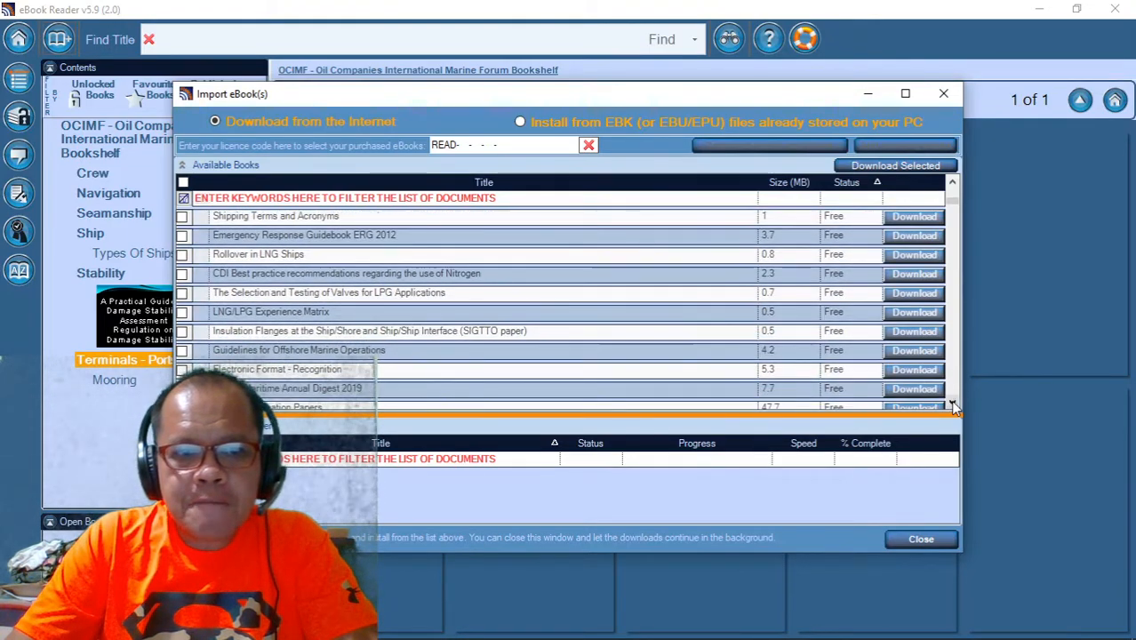
pyautogui.scroll(-3)
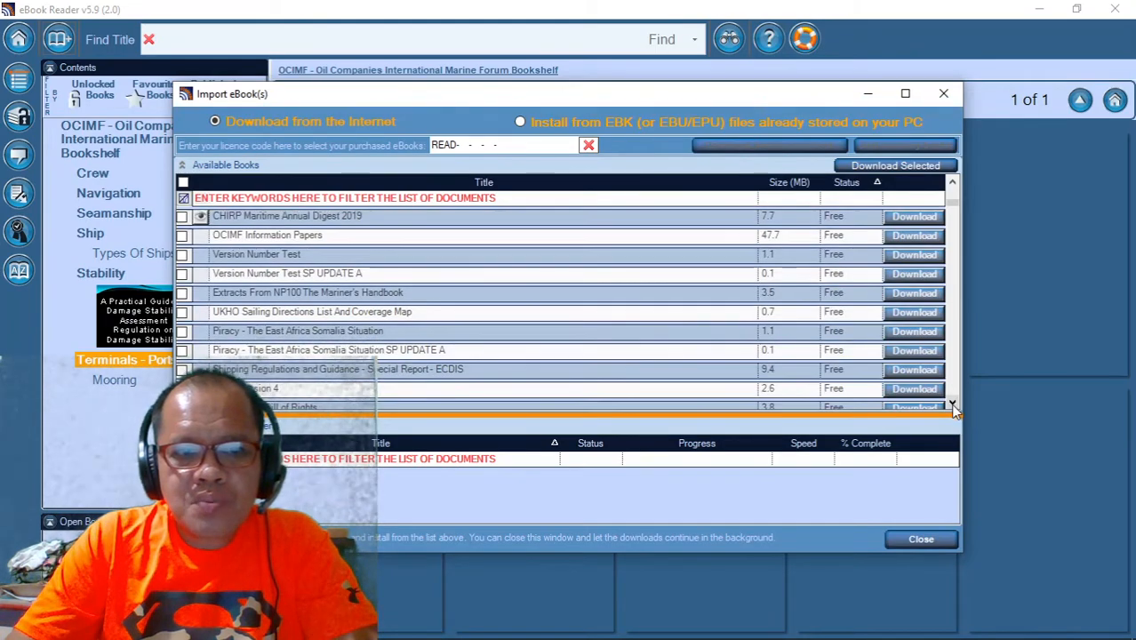
pyautogui.scroll(-3)
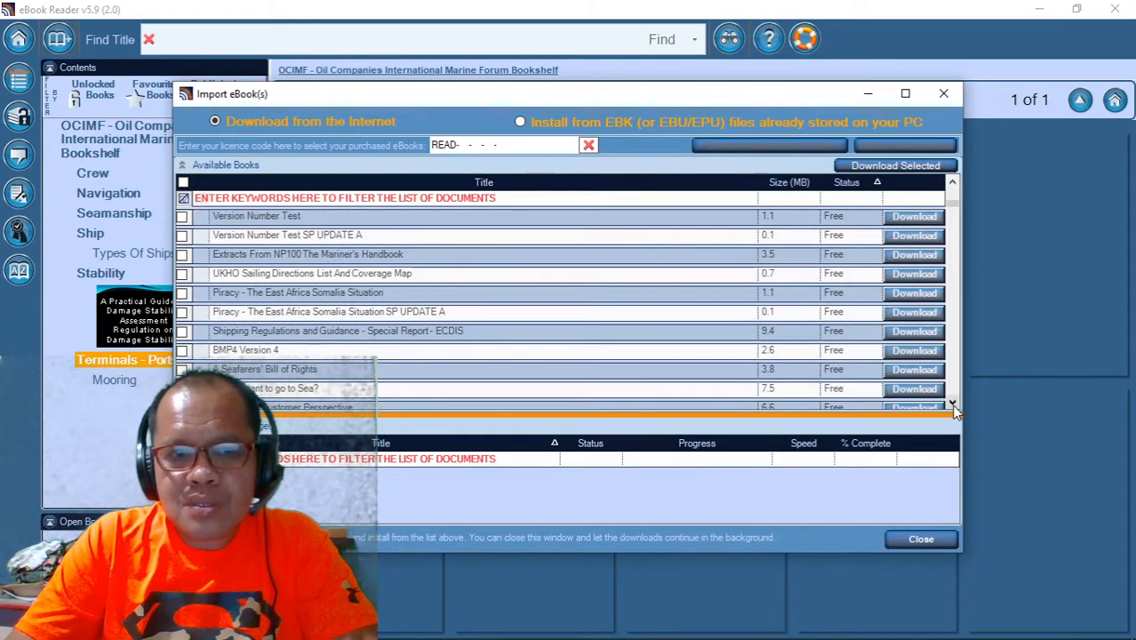
pyautogui.scroll(-3)
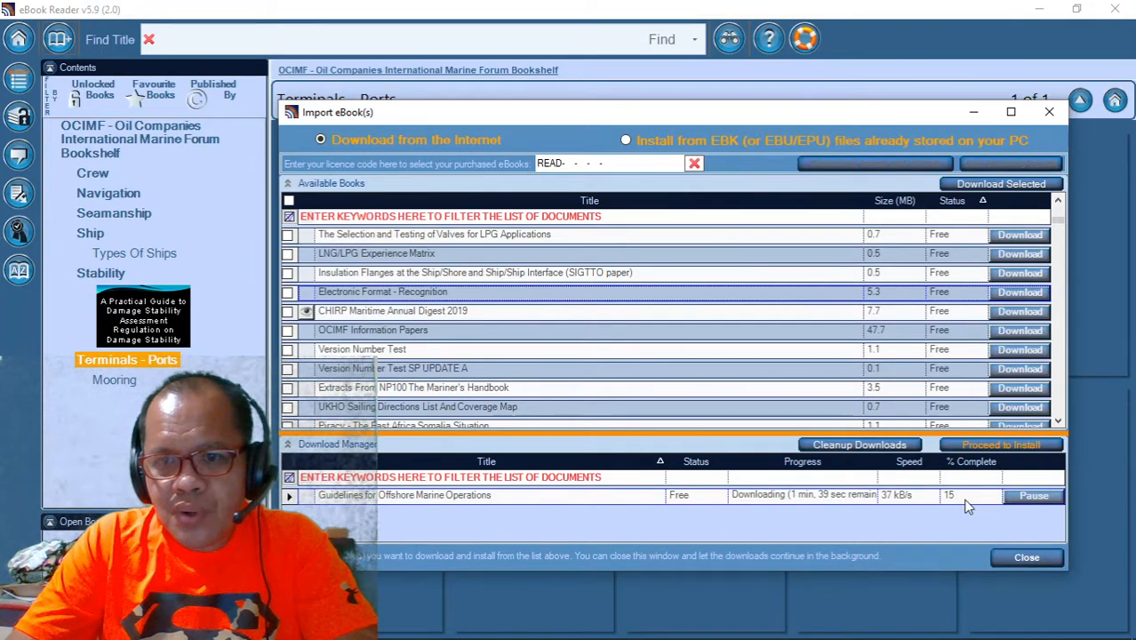
pyautogui.moveTo(963, 504)
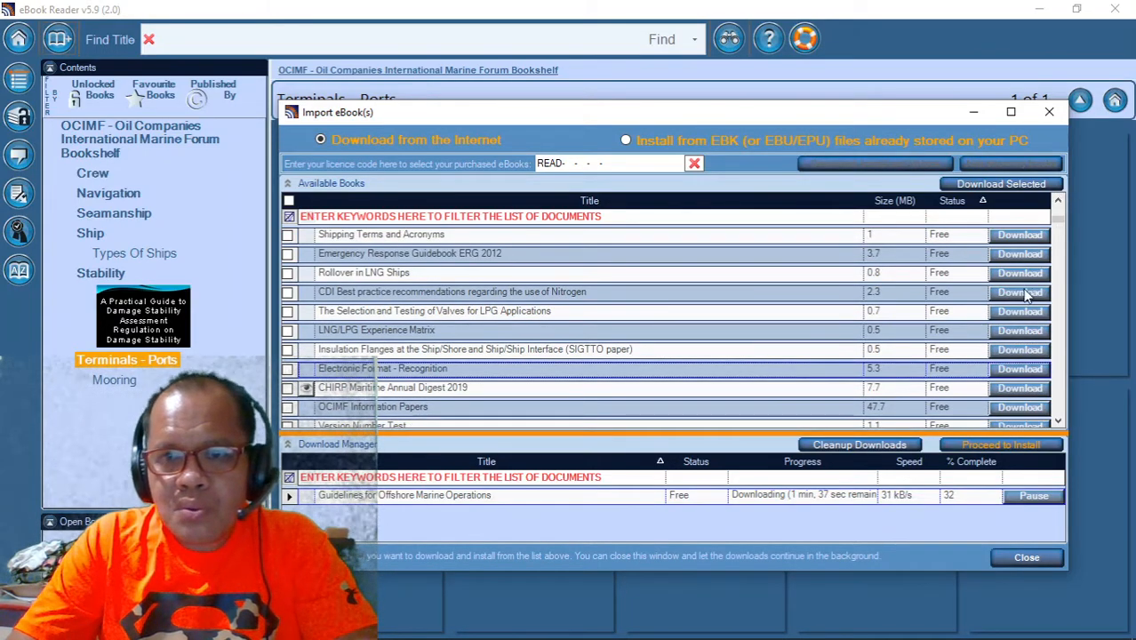
pyautogui.moveTo(418, 283)
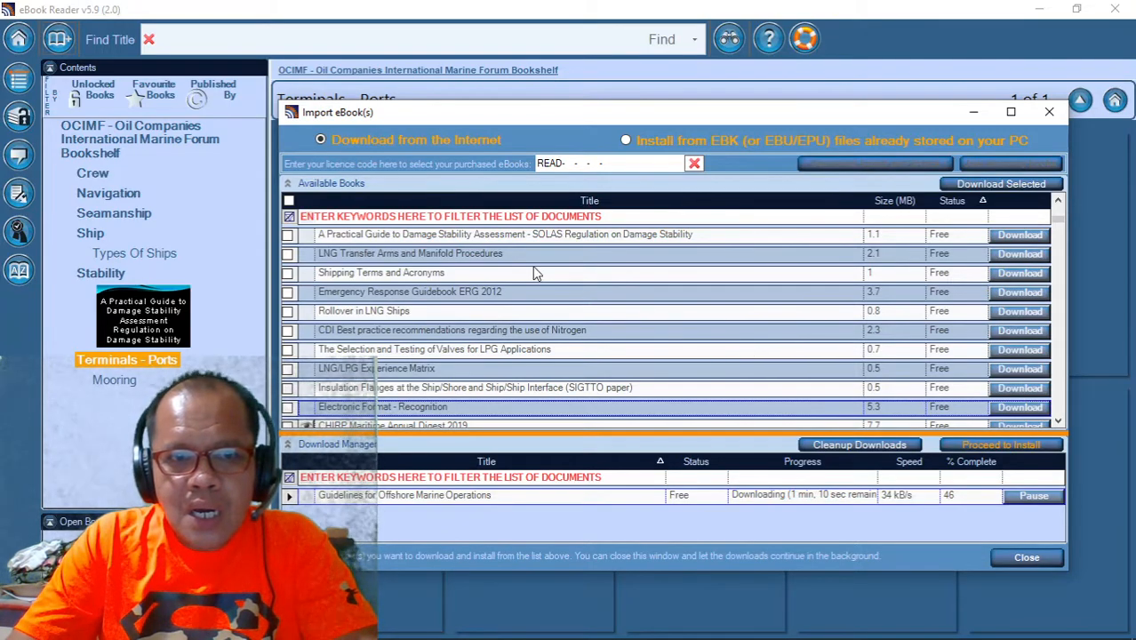
pyautogui.moveTo(601, 249)
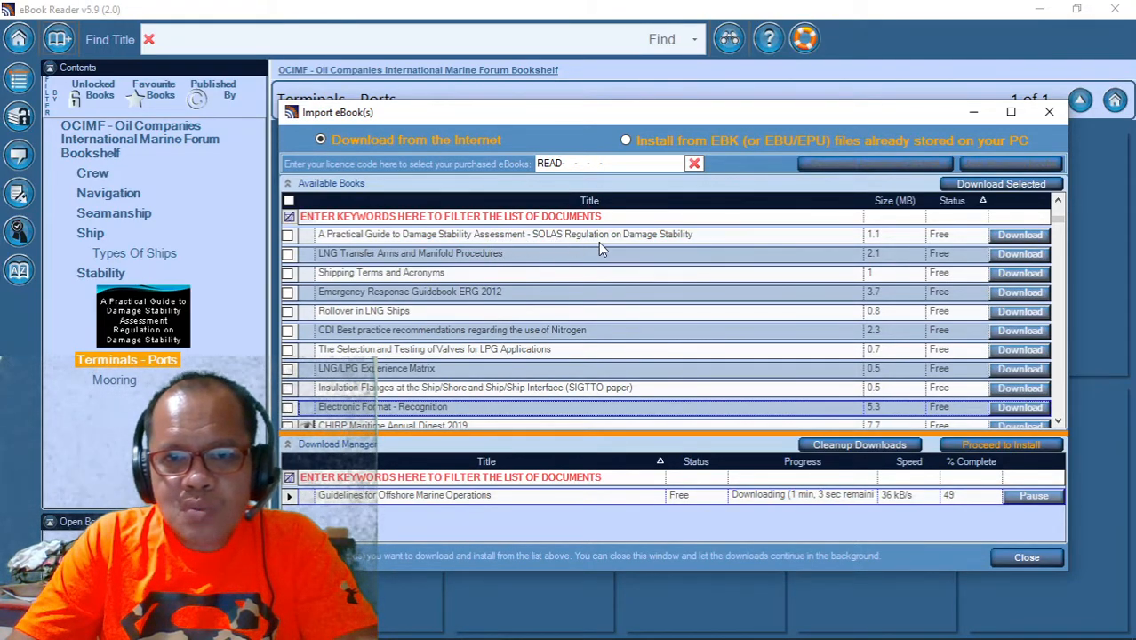
pyautogui.moveTo(729, 245)
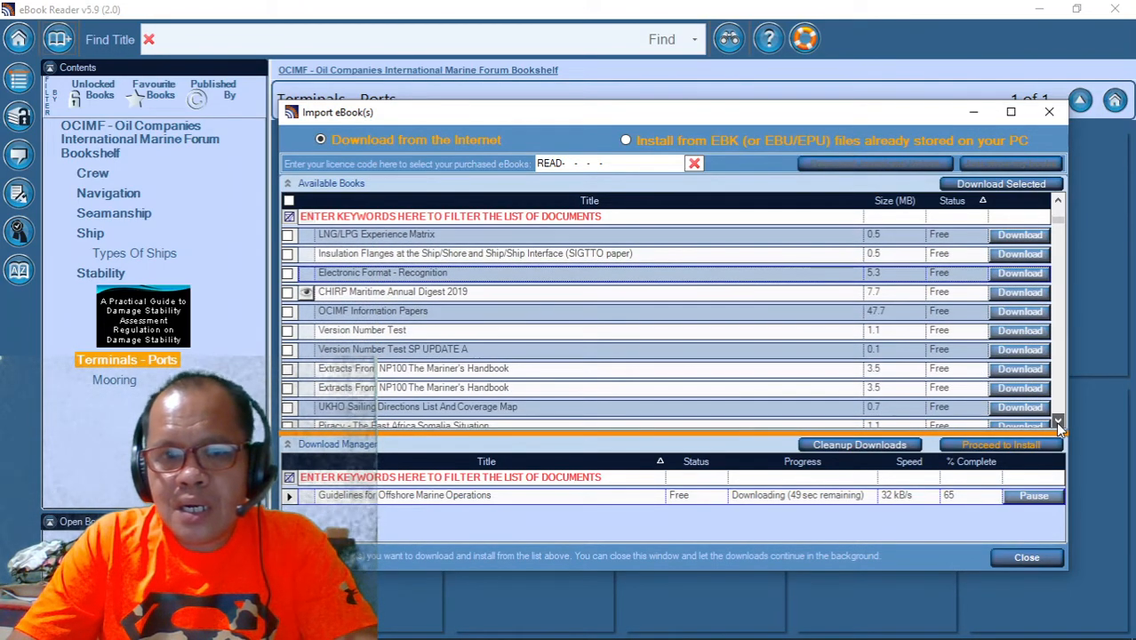
# Step: Browse further down the Available Books list while the Offshore Marine Operations download progresses
pyautogui.scroll(-3)
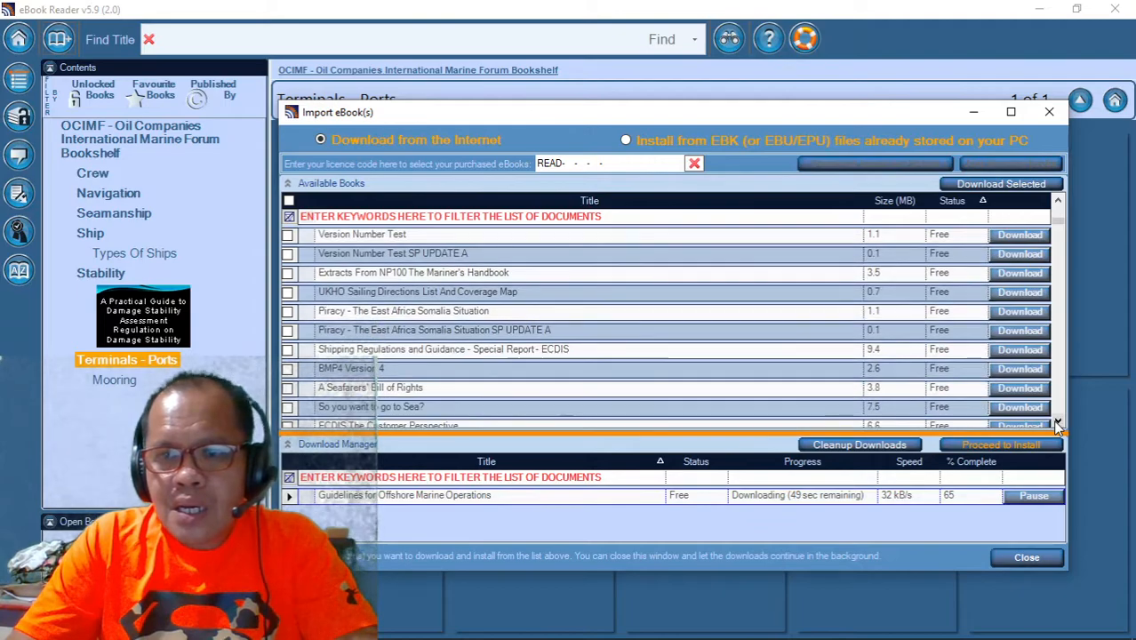
pyautogui.scroll(-3)
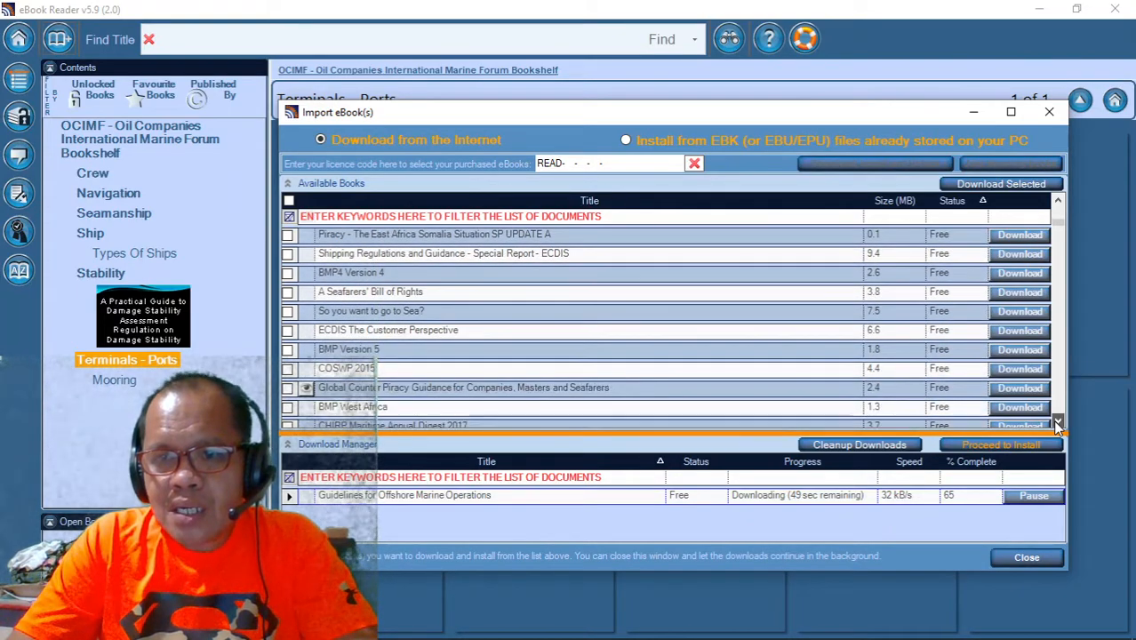
pyautogui.scroll(-3)
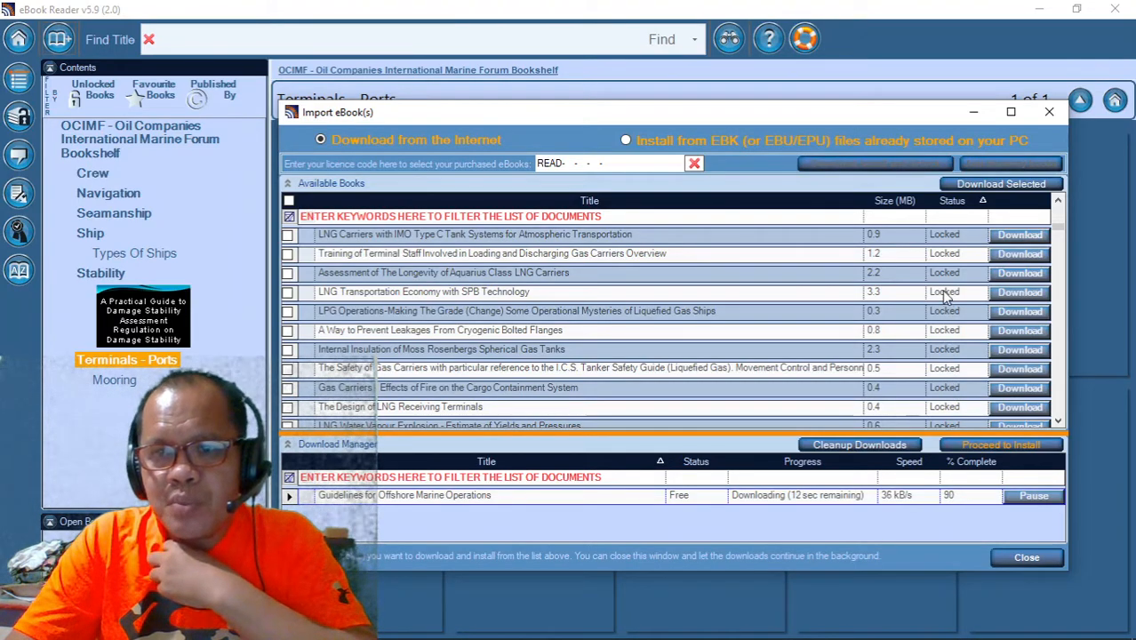
pyautogui.moveTo(975, 494)
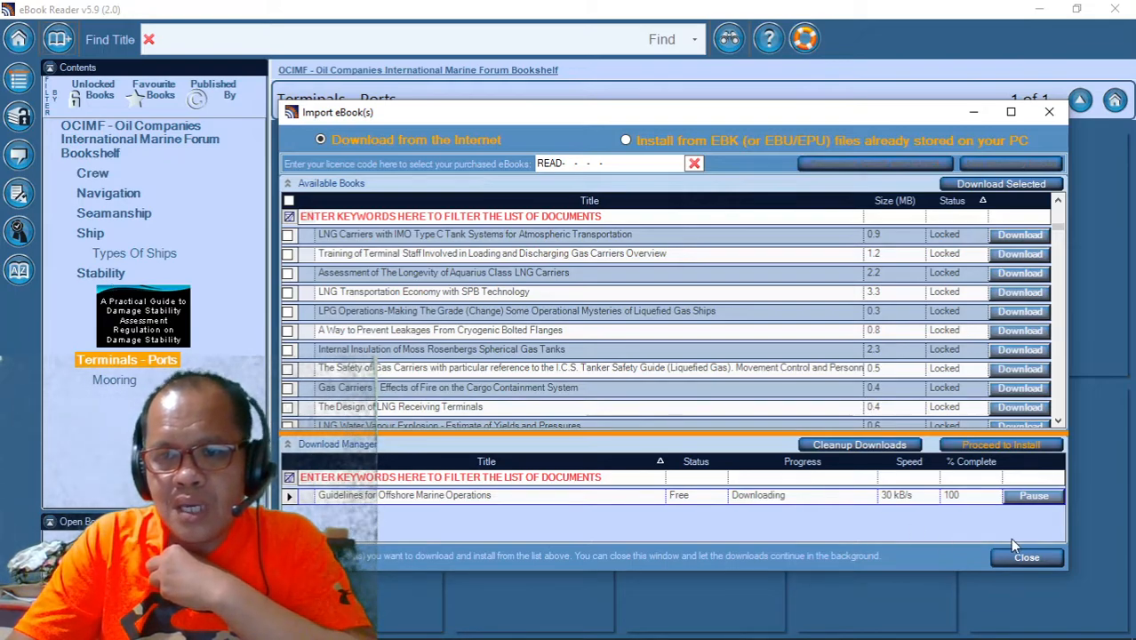
pyautogui.moveTo(910, 519)
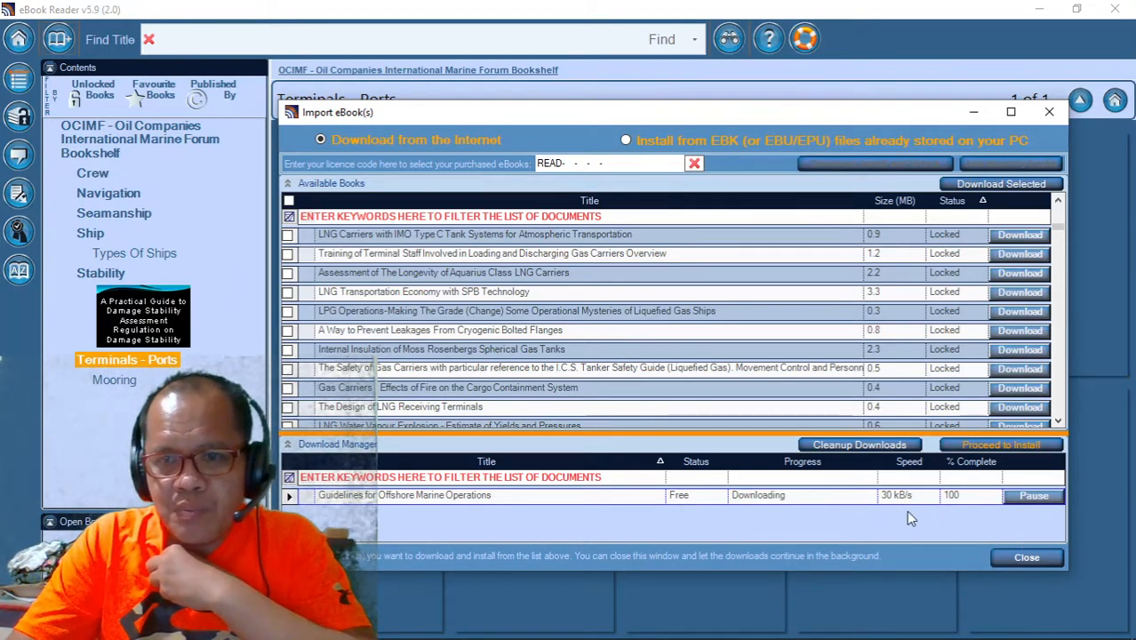
pyautogui.moveTo(1010, 452)
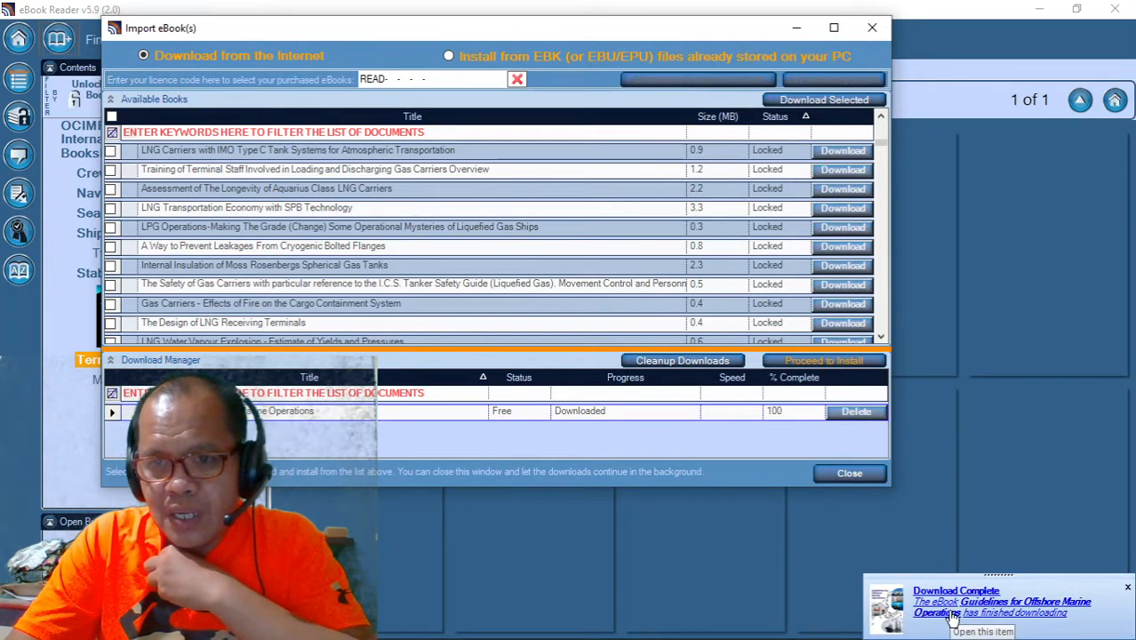
pyautogui.moveTo(1031, 618)
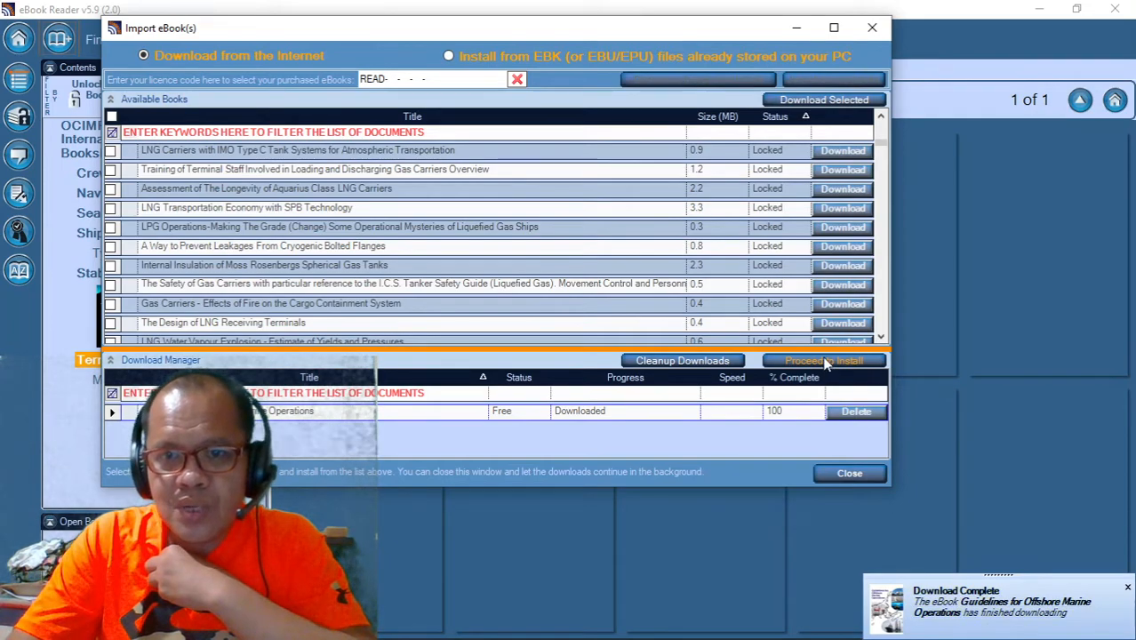
# Step: Proceed from the finished download to installing EBK files stored on the PC
pyautogui.click(448, 56)
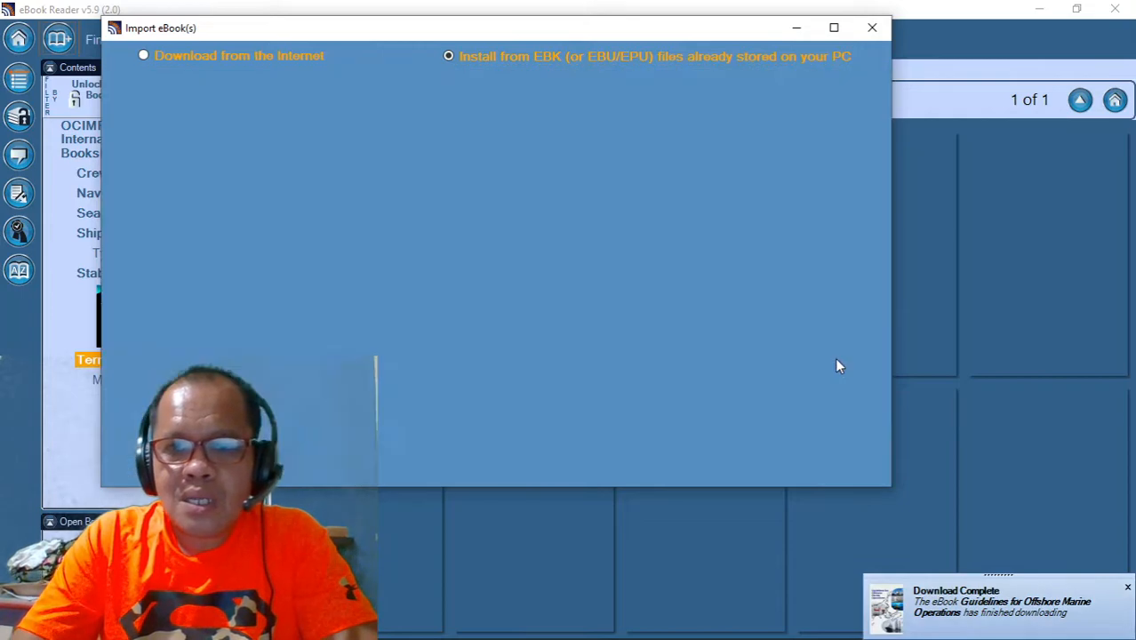
# Step: Select all eBooks in the eBook Reader Downloads folder and install Guidelines for Offshore Marine Operations
pyautogui.click(448, 55)
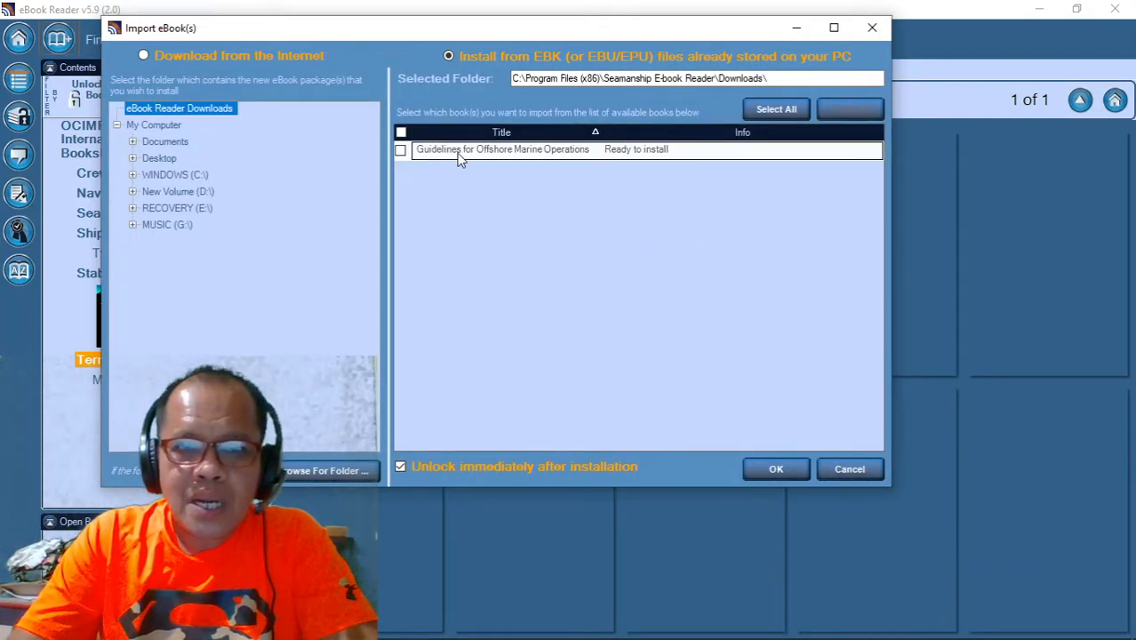
pyautogui.moveTo(530, 166)
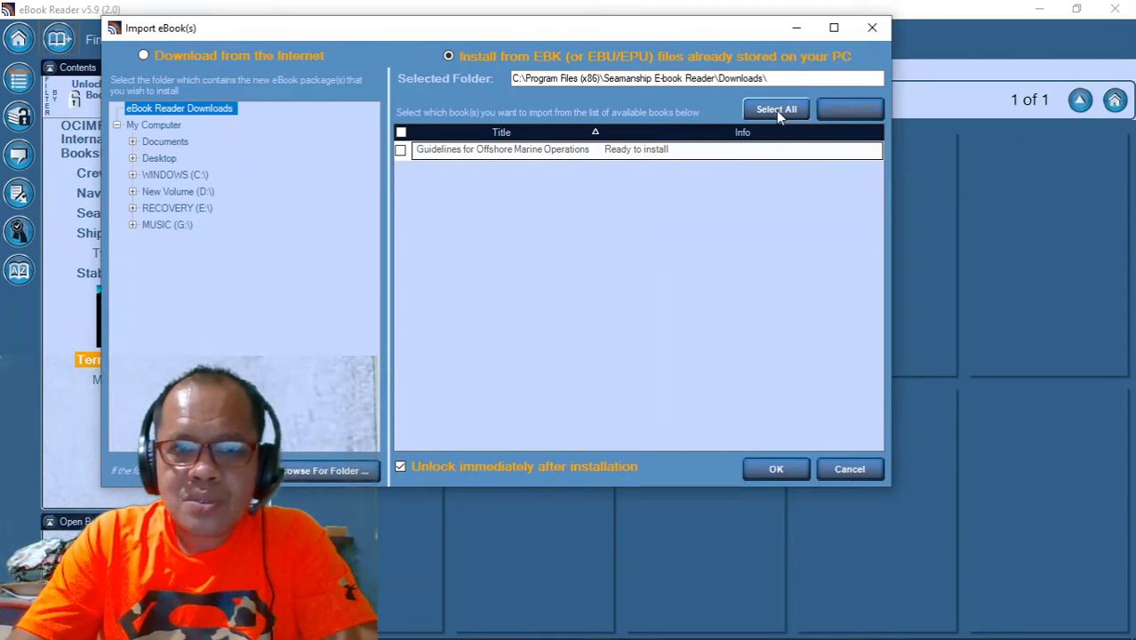
pyautogui.click(775, 109)
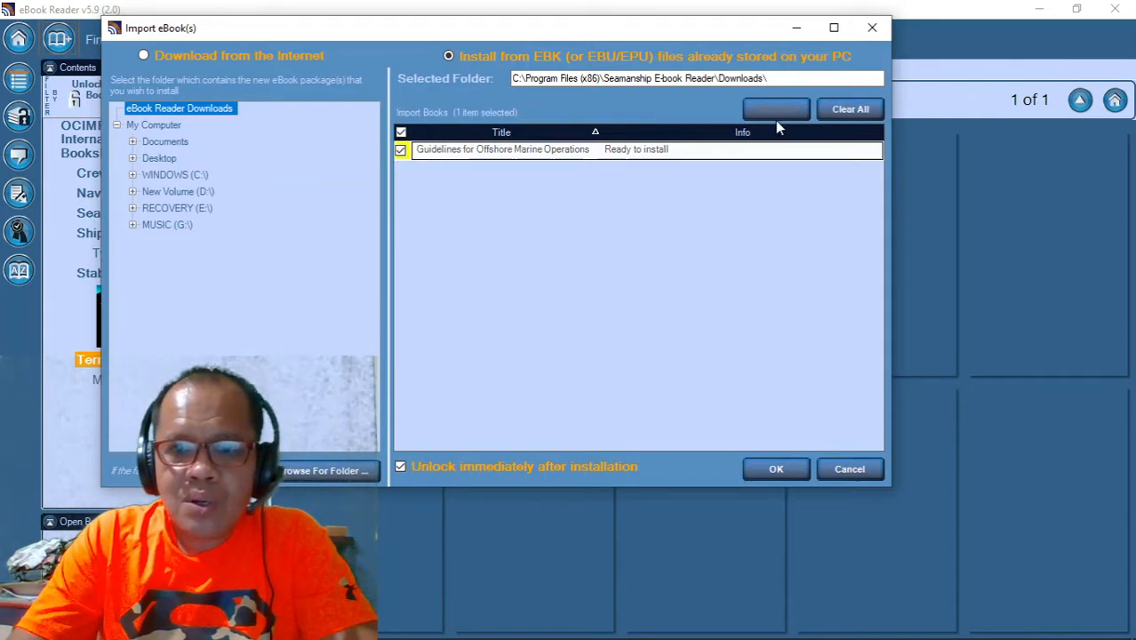
pyautogui.click(775, 469)
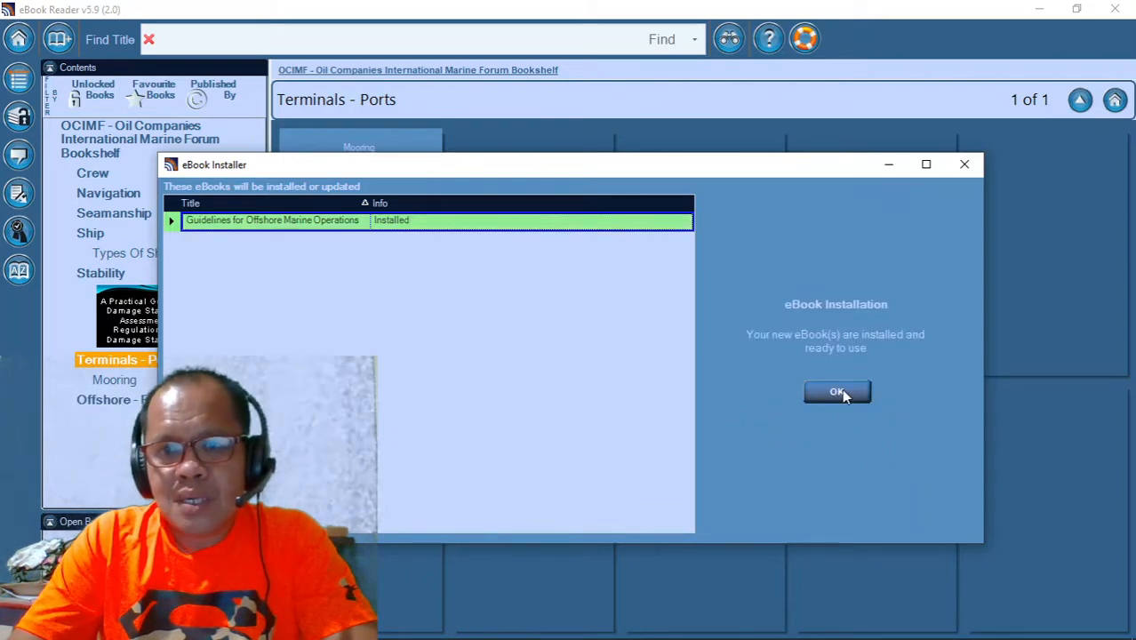
# Step: Dismiss the installer message and open Guidelines for Offshore Marine Operations from the Offshore - F(P)SO shelf
pyautogui.click(835, 393)
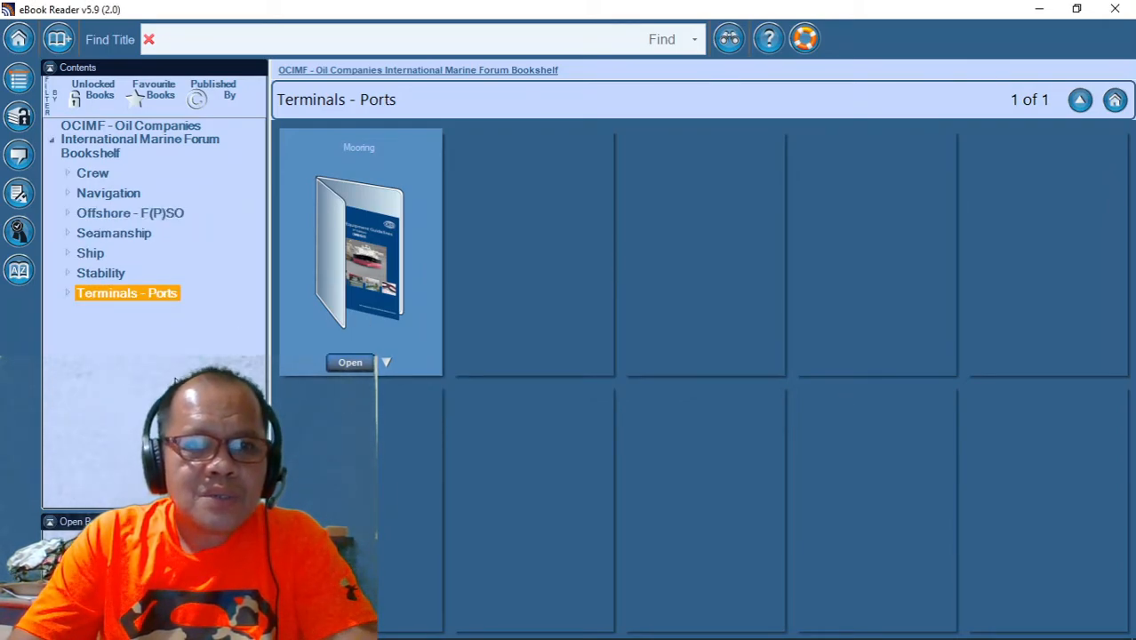
pyautogui.moveTo(139, 321)
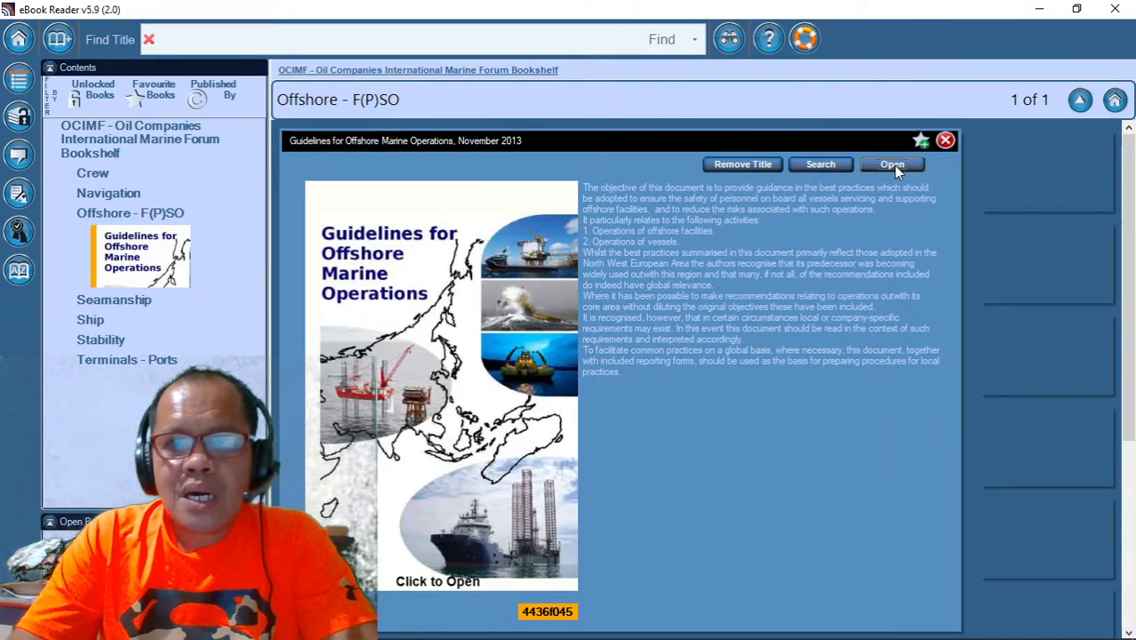
pyautogui.click(893, 163)
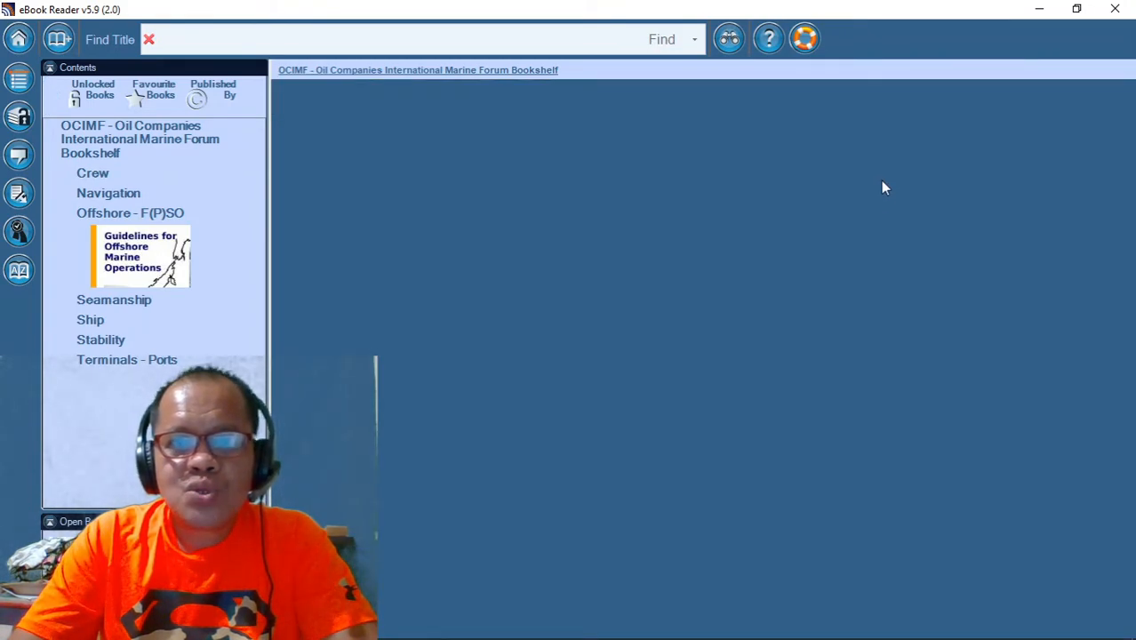
# Step: Open the guidelines book and browse Comments, Introduction and the Abbreviations Terminology Definitions section
pyautogui.doubleClick(141, 256)
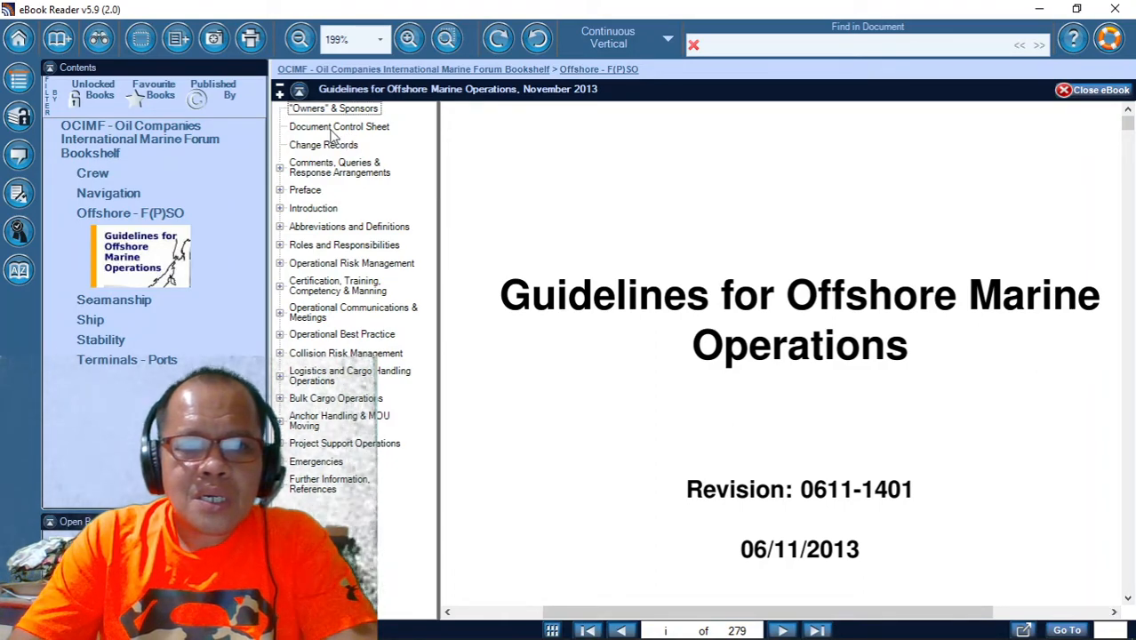
pyautogui.click(340, 168)
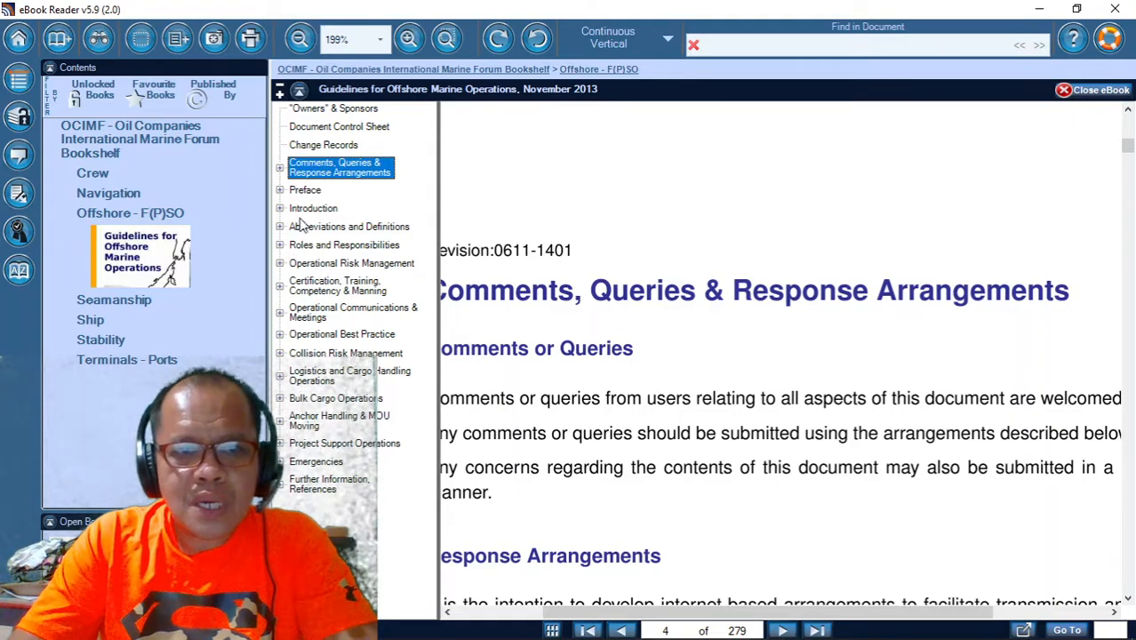
pyautogui.click(313, 208)
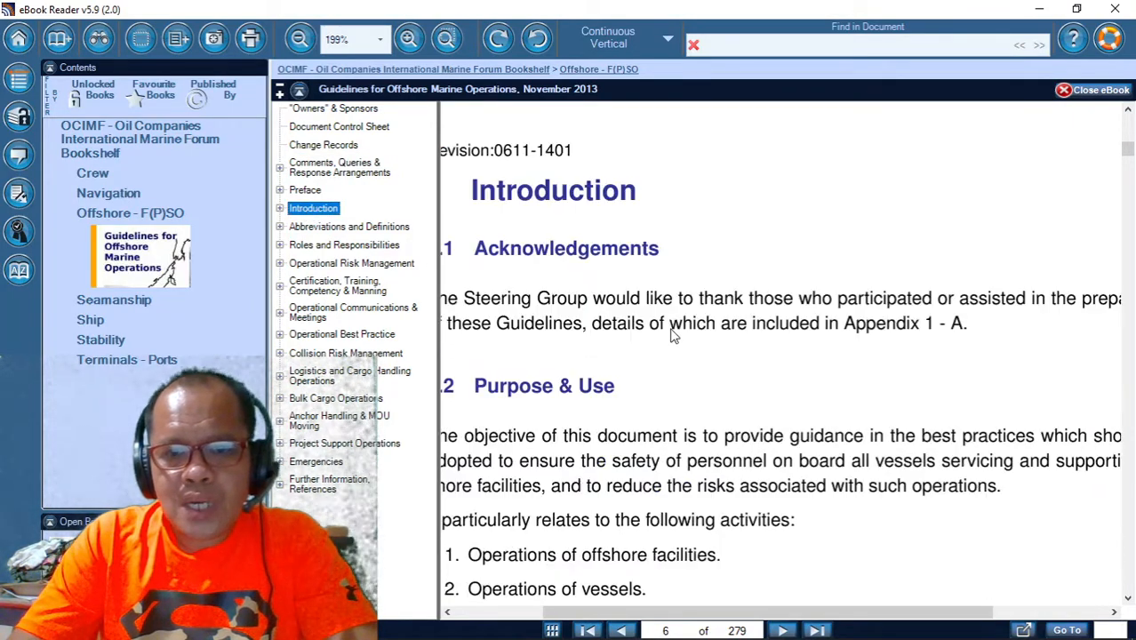
pyautogui.scroll(-3)
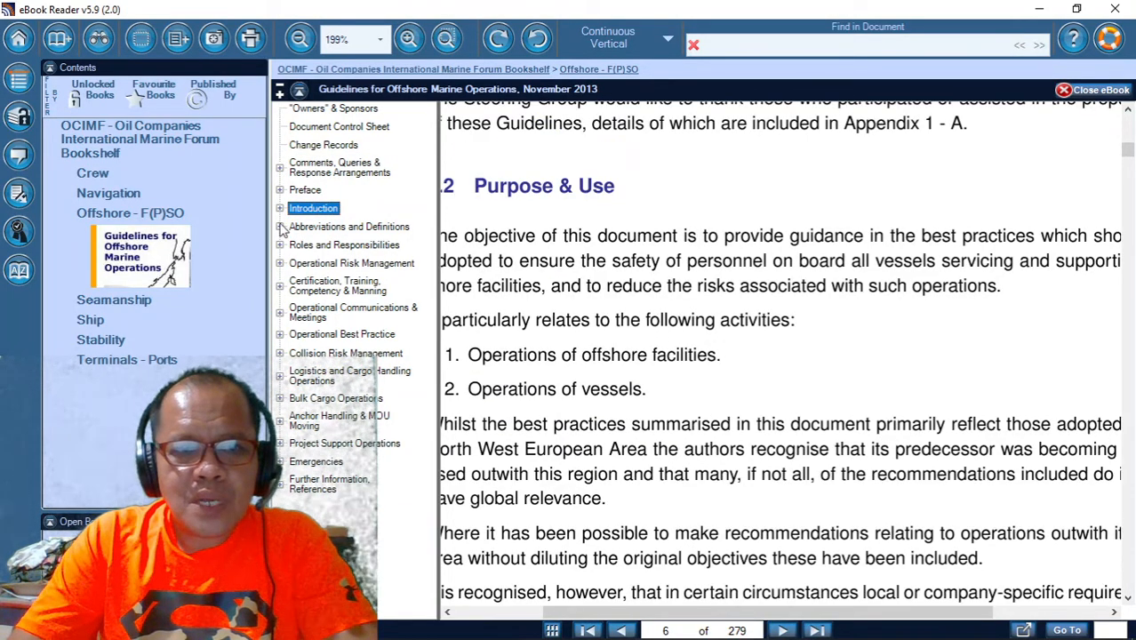
pyautogui.click(281, 228)
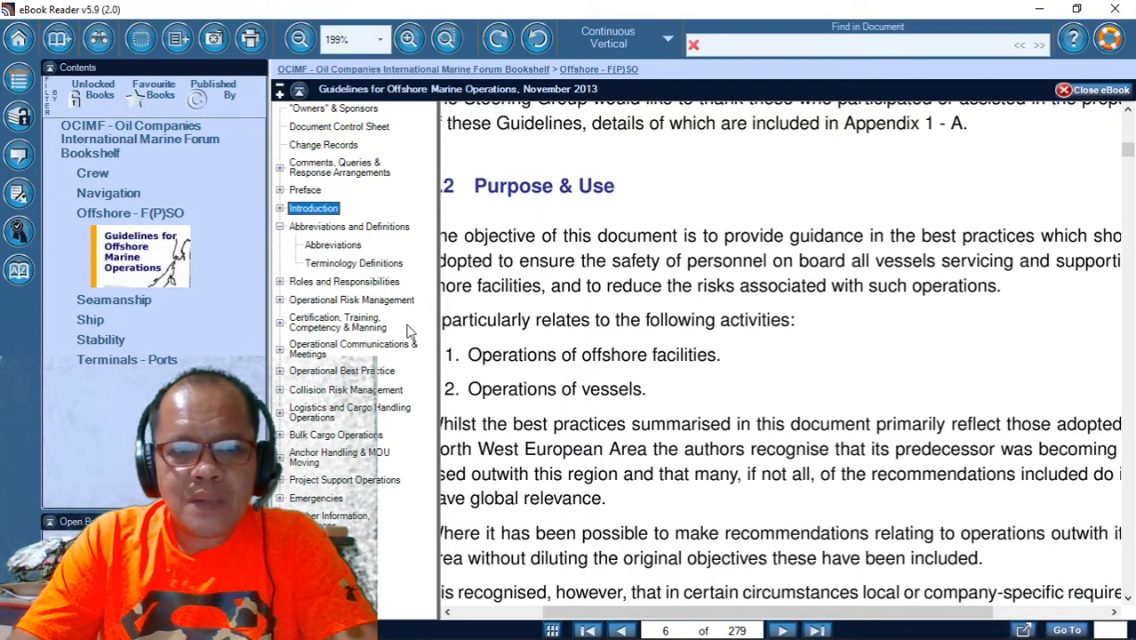
pyautogui.click(353, 263)
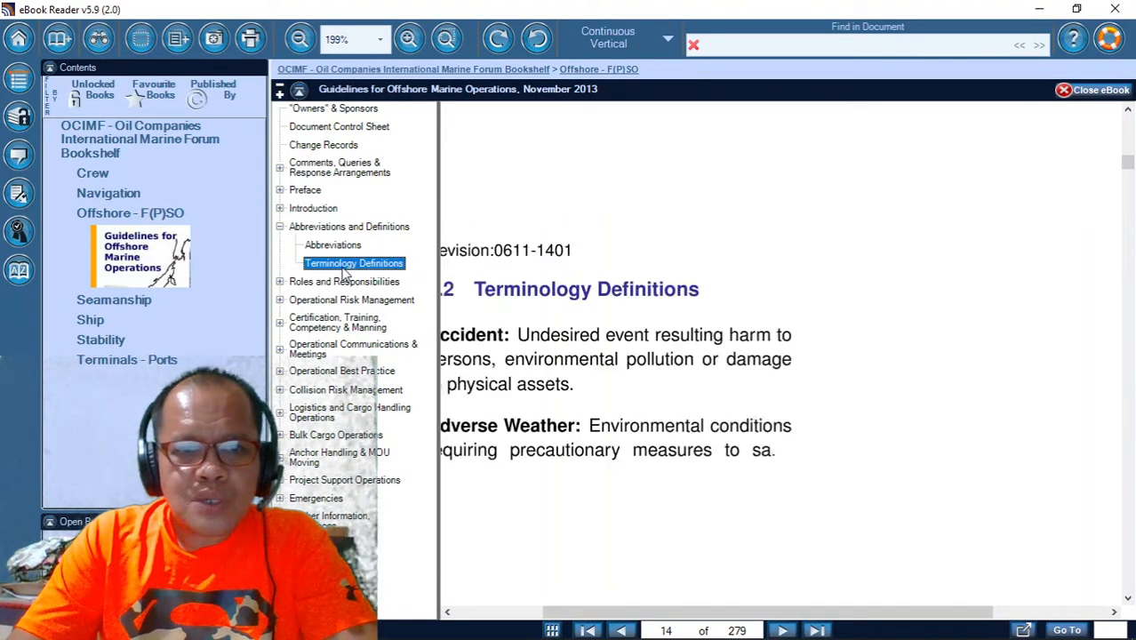
pyautogui.hscroll(3)
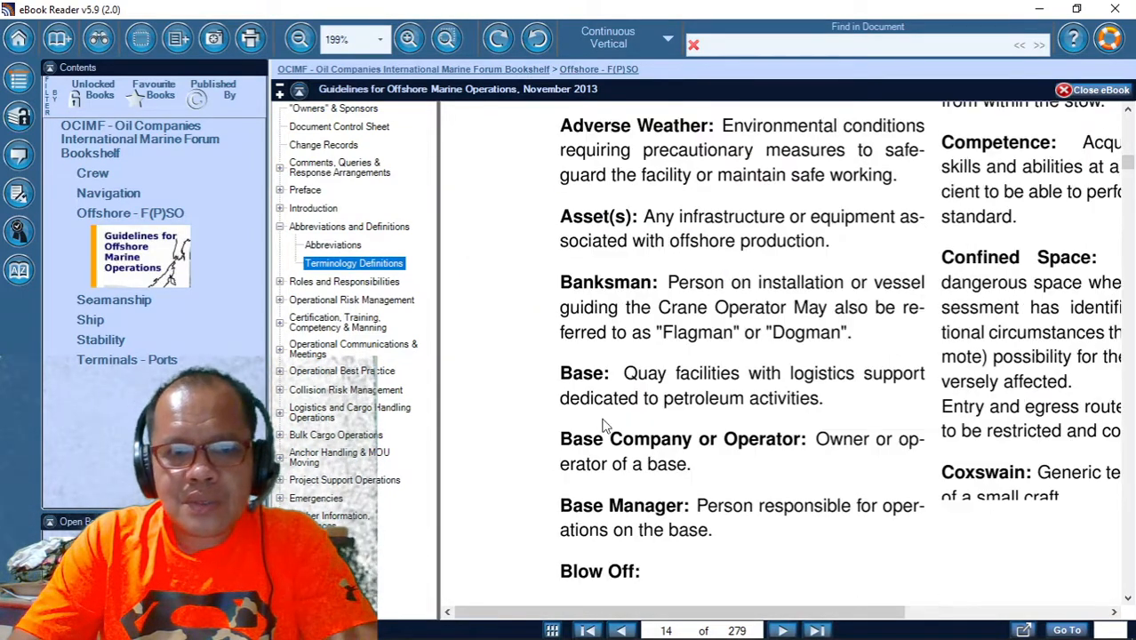
# Step: Navigate Roles and Responsibilities to Management, then section 4.1 Terminology under Operational Risk Management
pyautogui.click(281, 281)
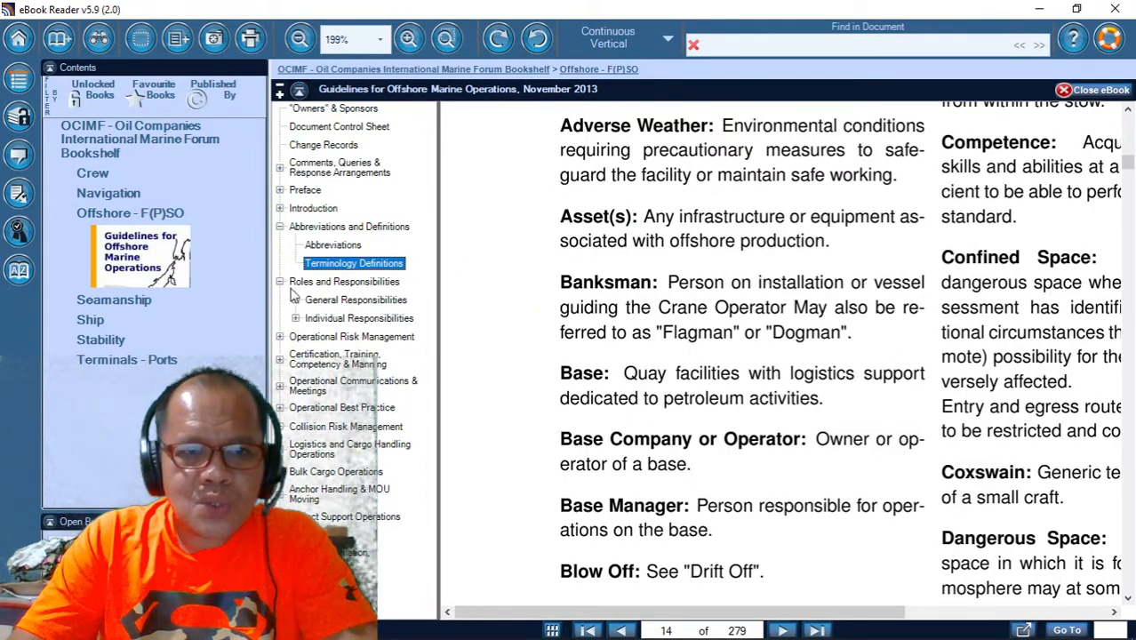
pyautogui.click(295, 299)
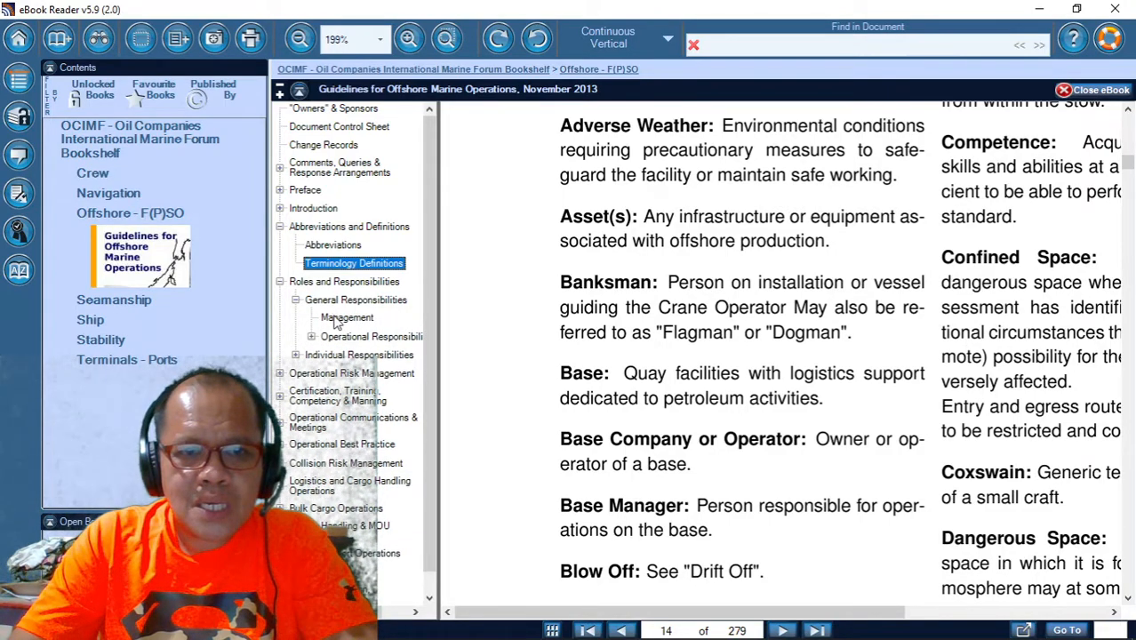
pyautogui.click(347, 317)
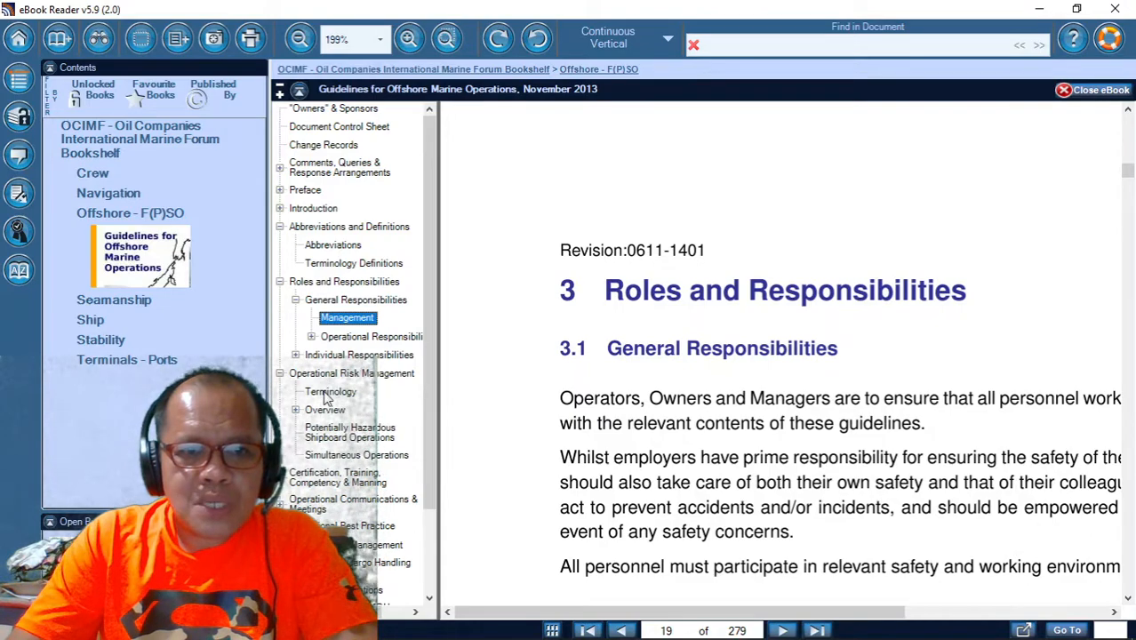
pyautogui.click(331, 391)
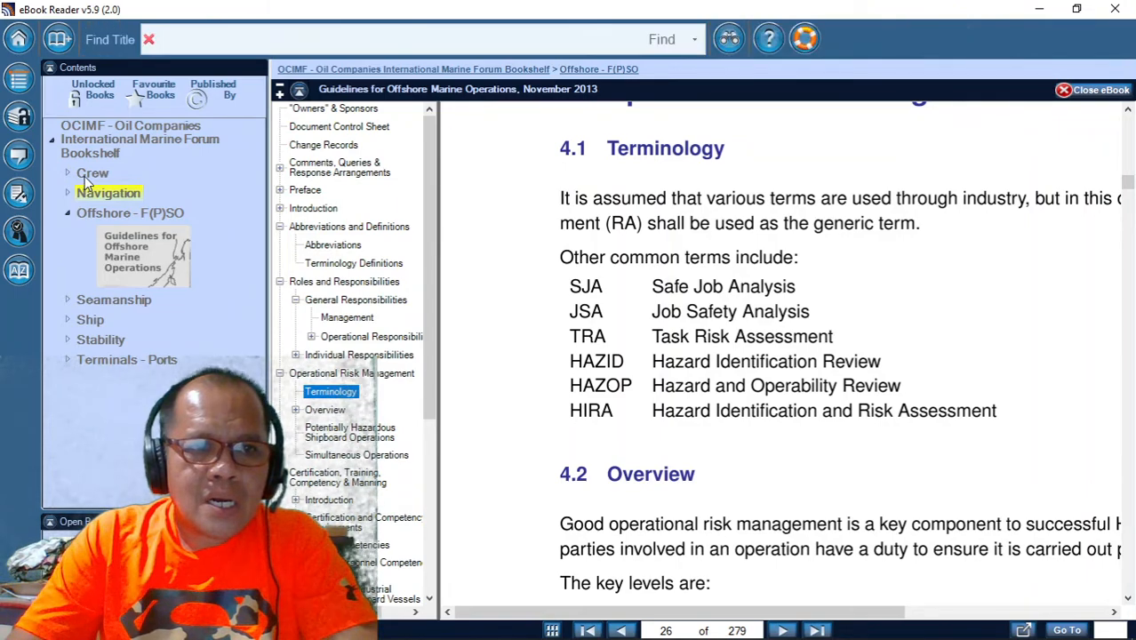
# Step: Show the Crew shelf books and expand Passage Planning under Navigation
pyautogui.click(109, 192)
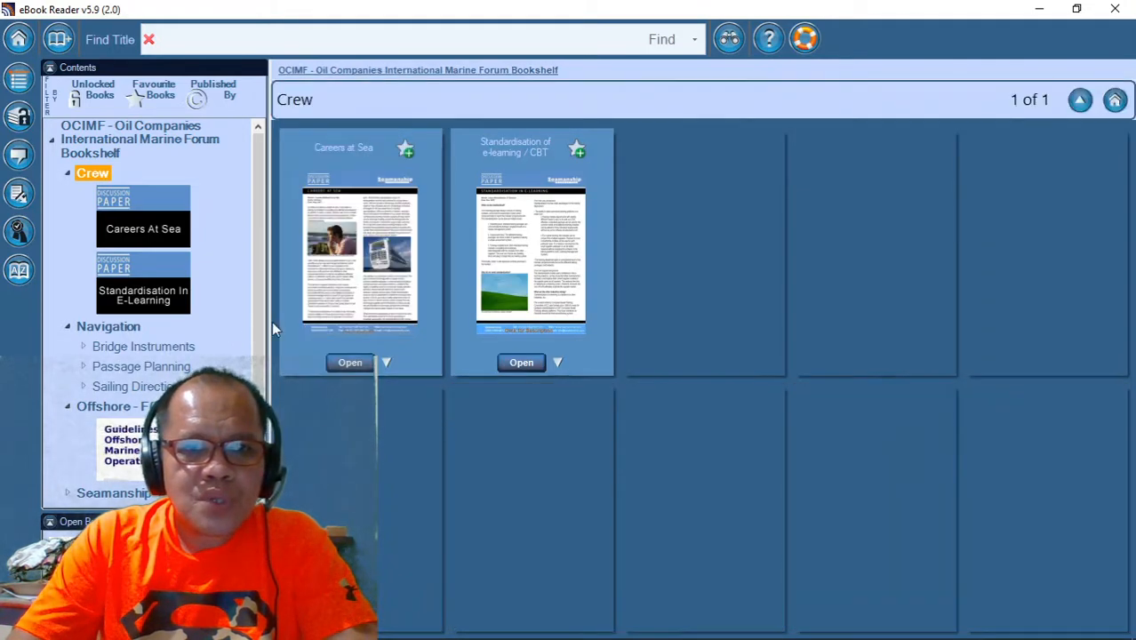
pyautogui.moveTo(261, 169)
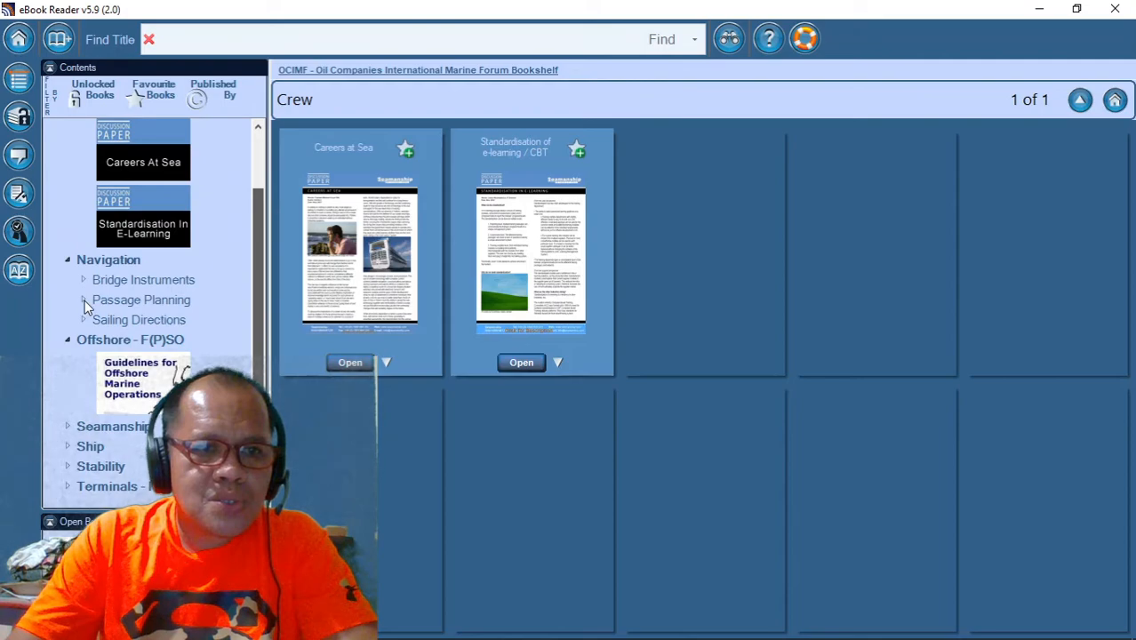
pyautogui.moveTo(85, 324)
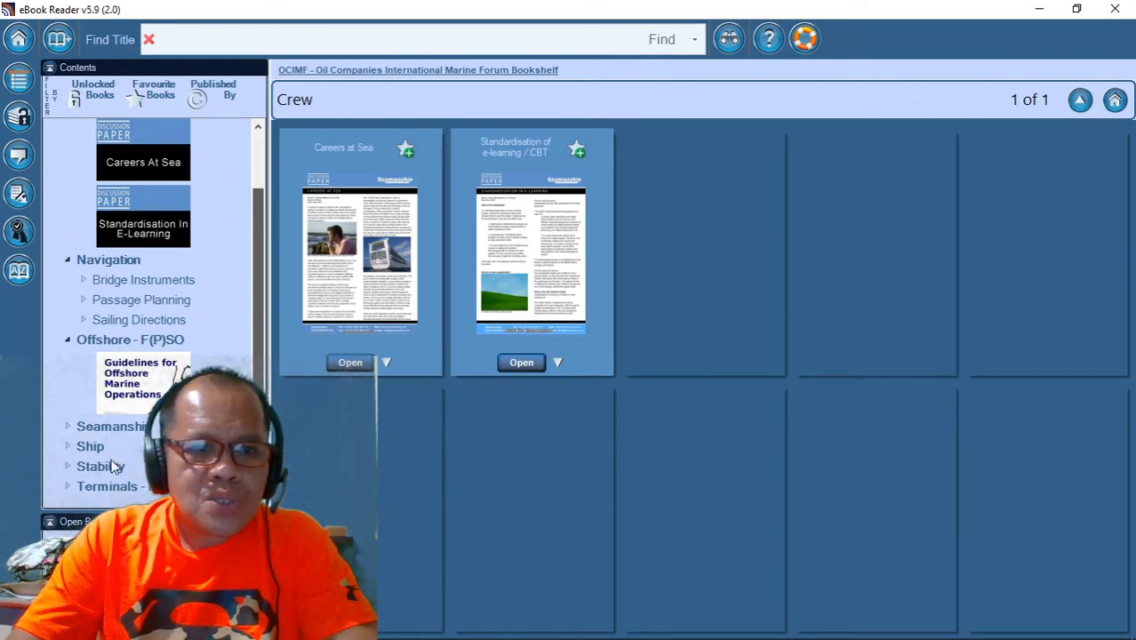
pyautogui.click(142, 298)
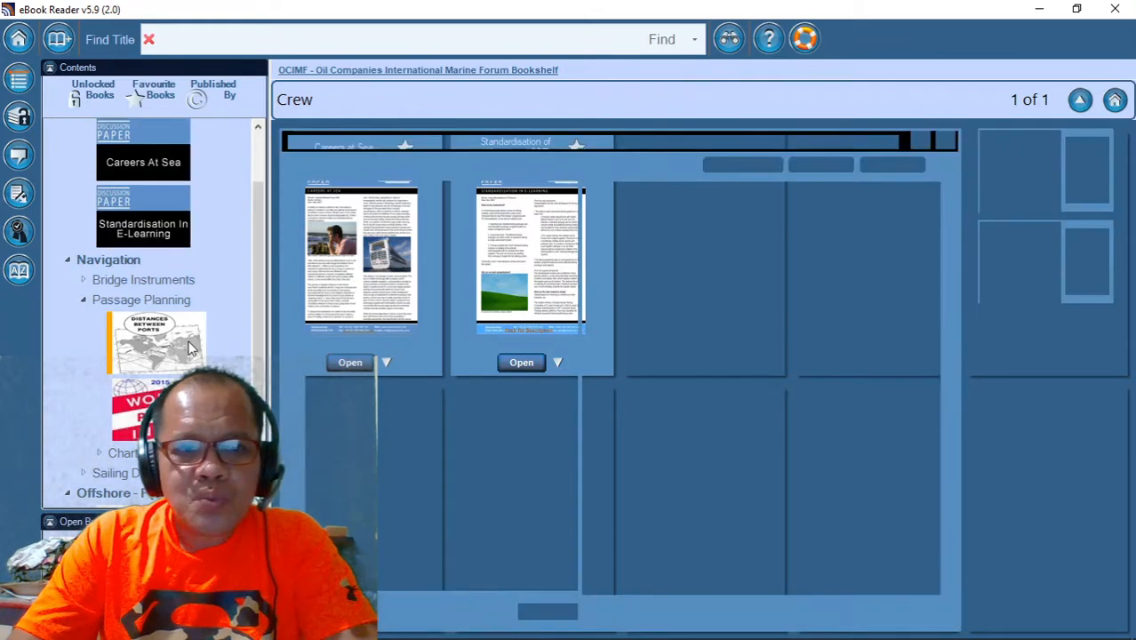
# Step: Bring up the Distances Between Ports book details from the Passage Planning shelf
pyautogui.click(159, 341)
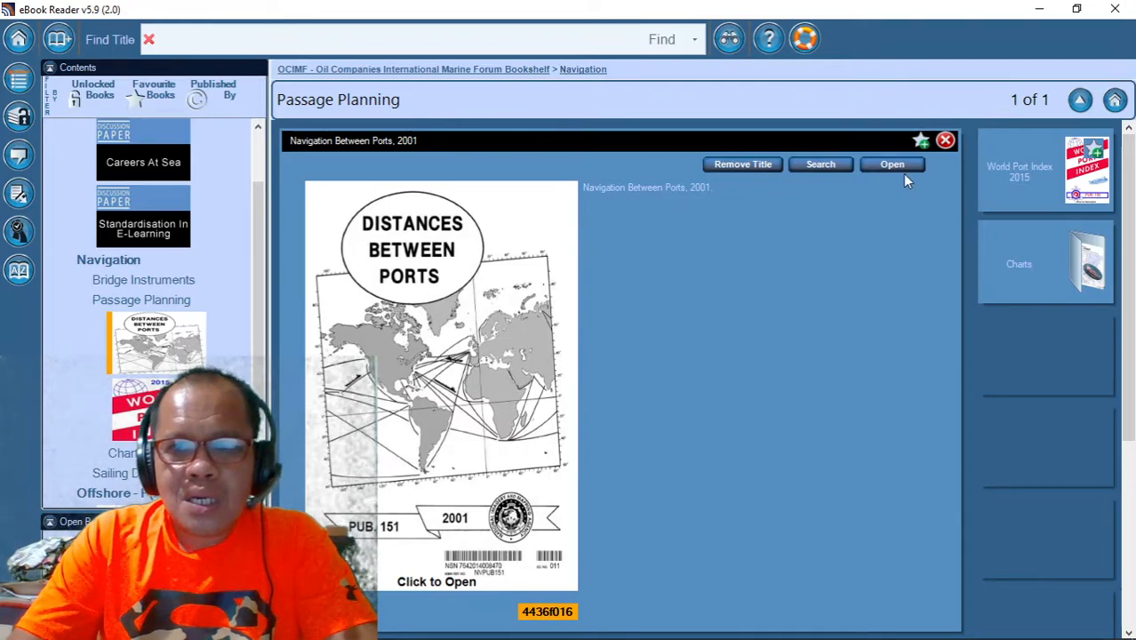
pyautogui.moveTo(576, 393)
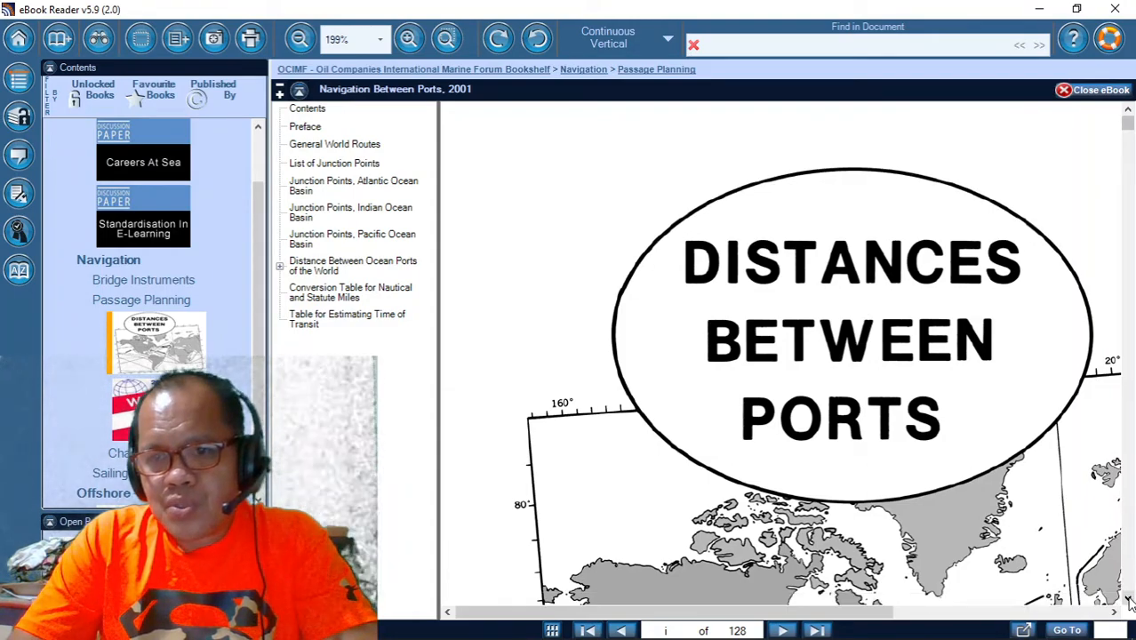
# Step: View the List of Junction Points and the Atlantic Ocean Basin junction points map
pyautogui.scroll(-3)
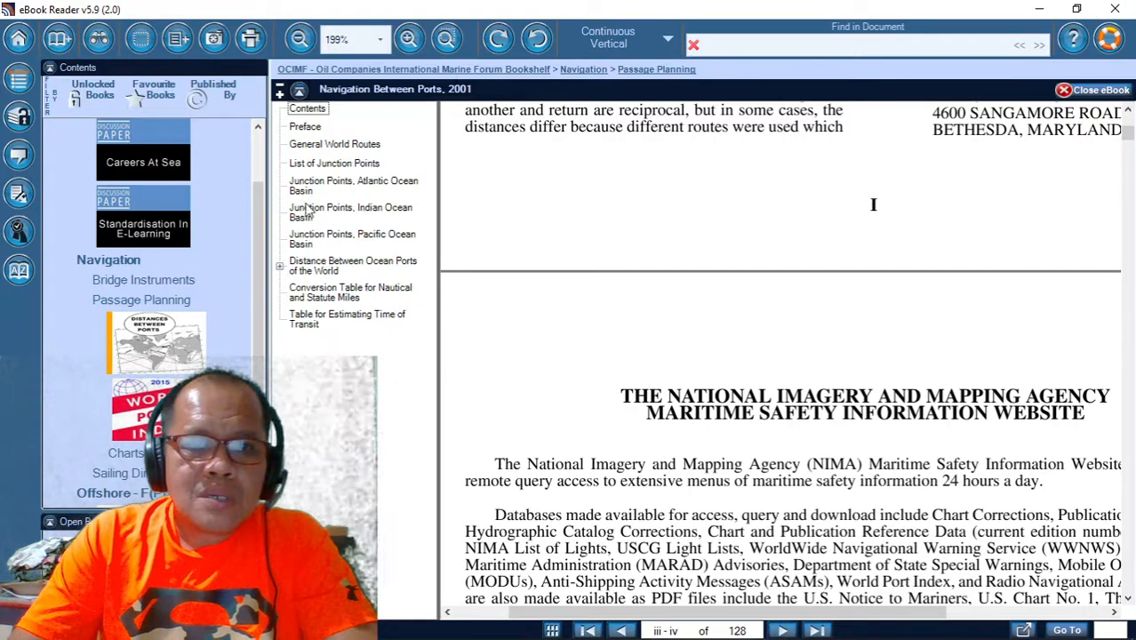
pyautogui.click(334, 163)
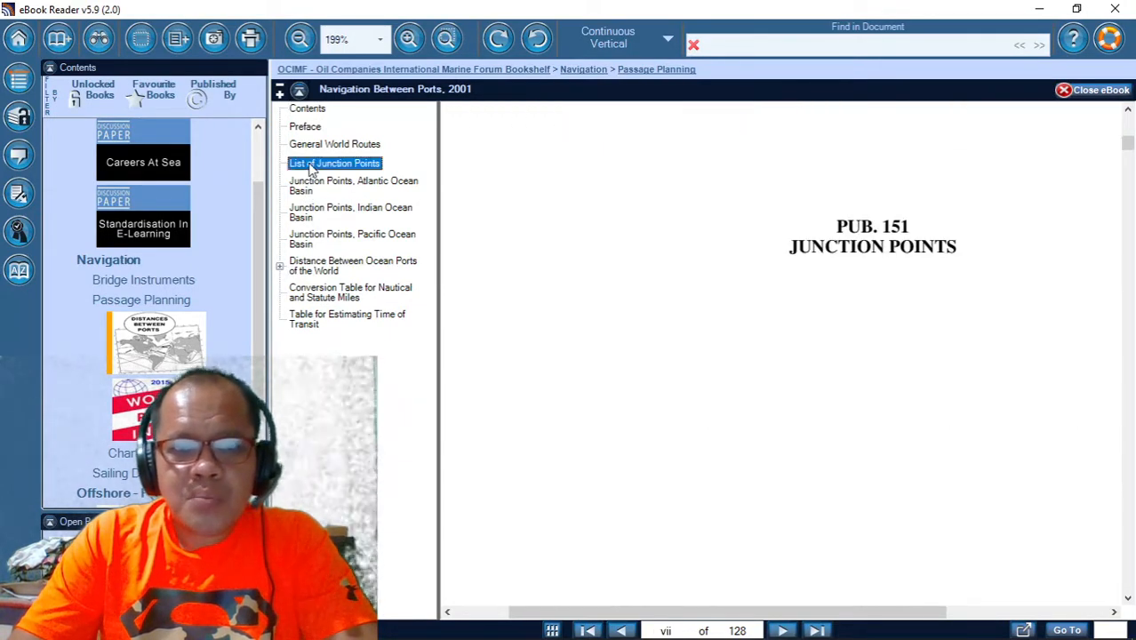
pyautogui.click(334, 164)
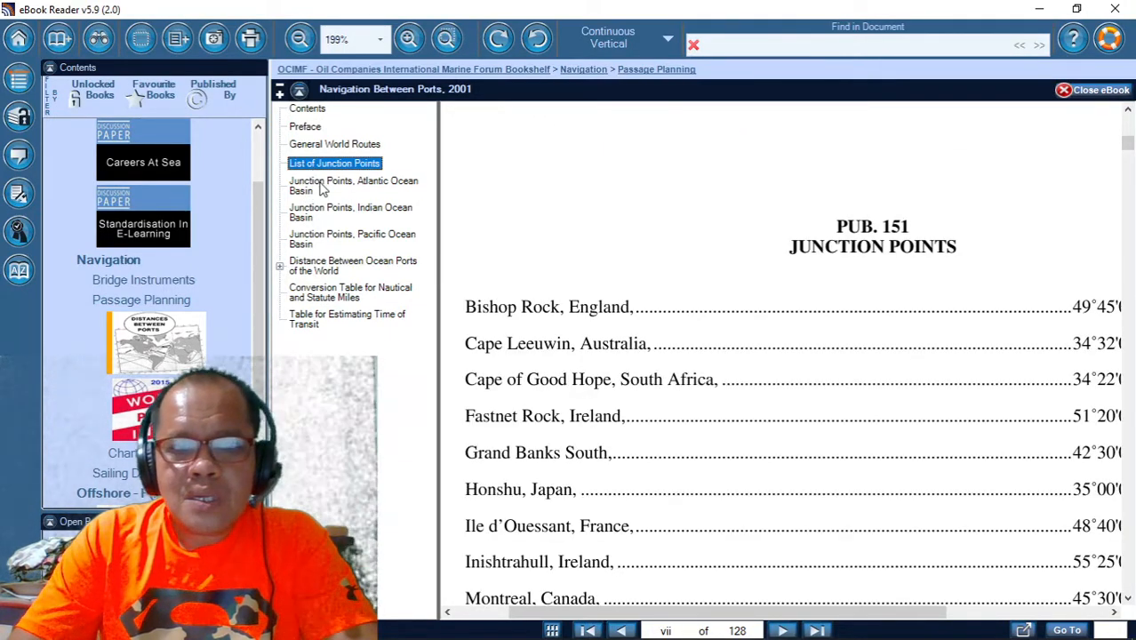
pyautogui.click(354, 185)
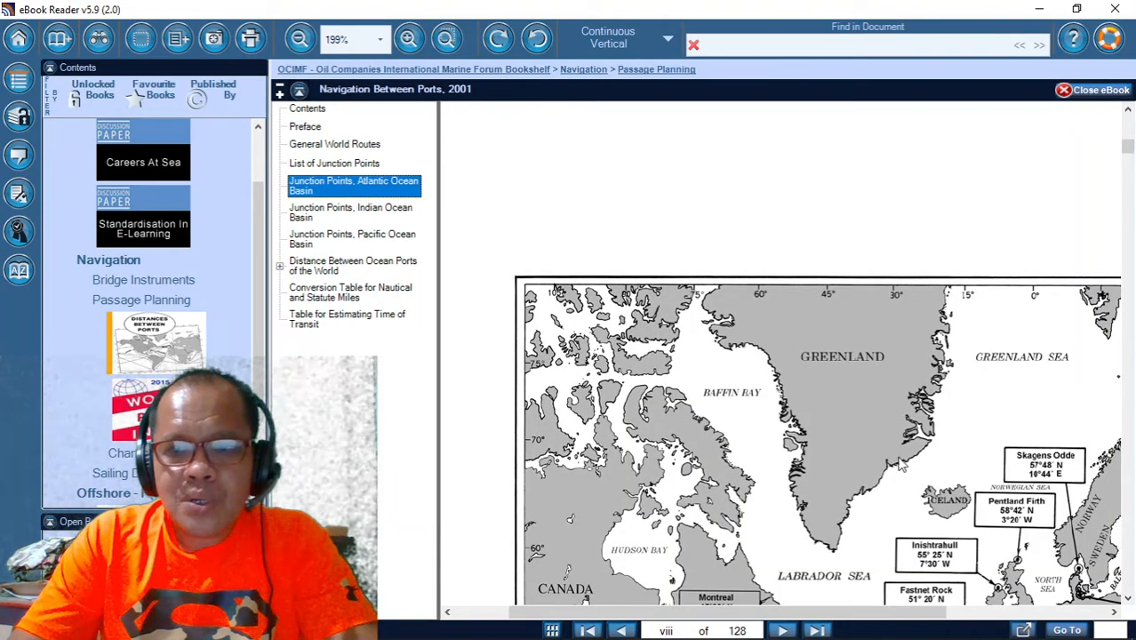
pyautogui.scroll(-3)
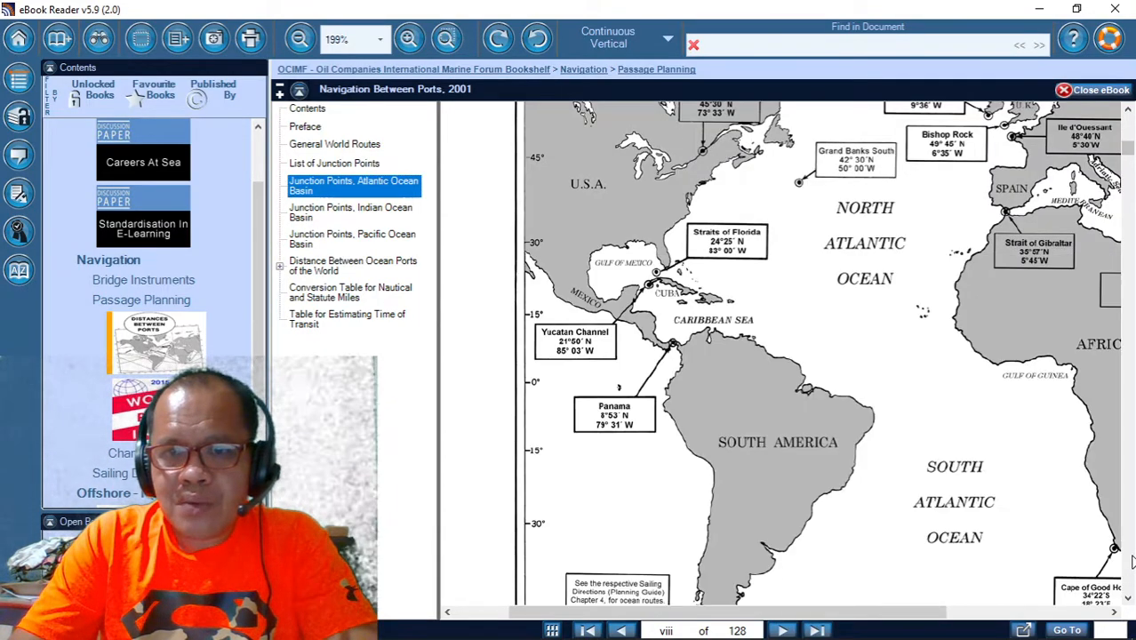
# Step: Browse the Distance Between Ocean Ports tables for ports beginning with A, B, D and E
pyautogui.click(279, 267)
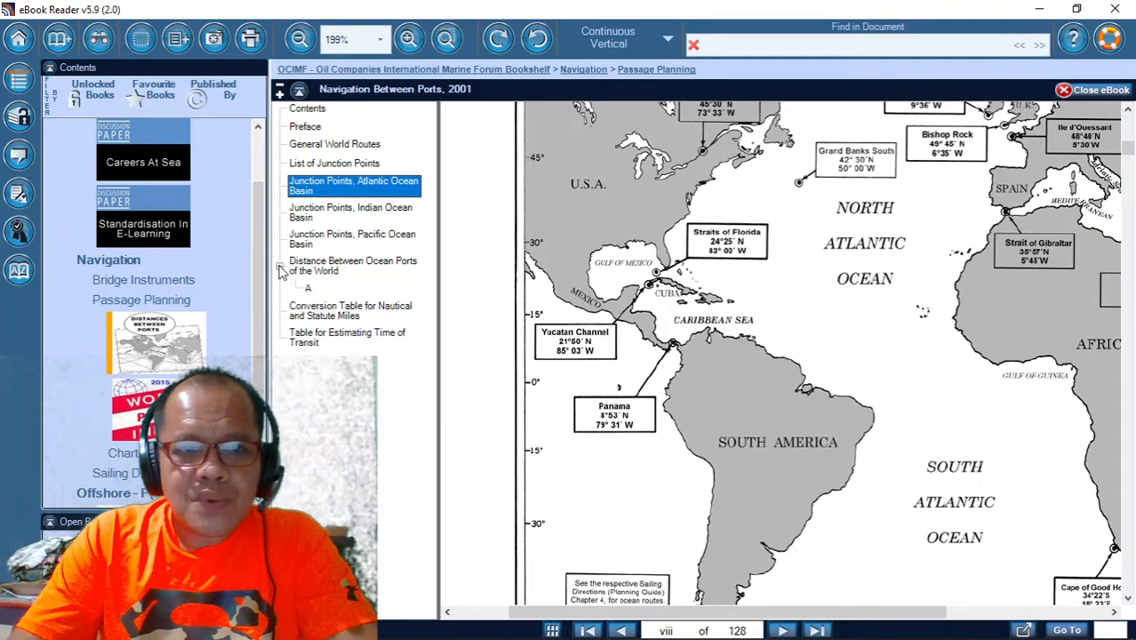
pyautogui.click(279, 267)
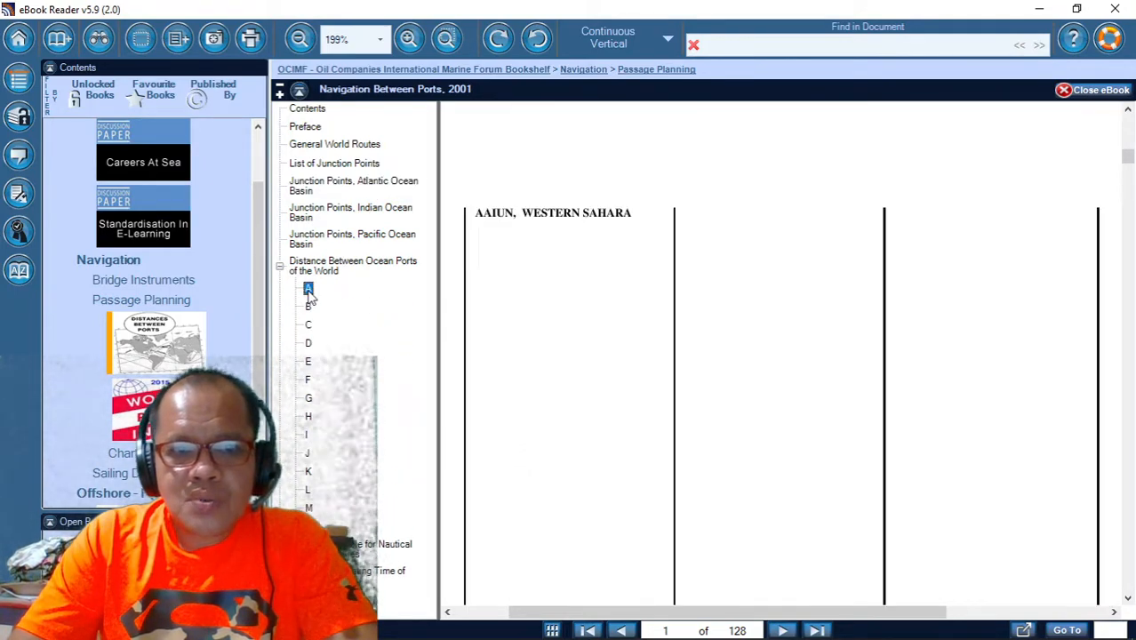
pyautogui.click(307, 288)
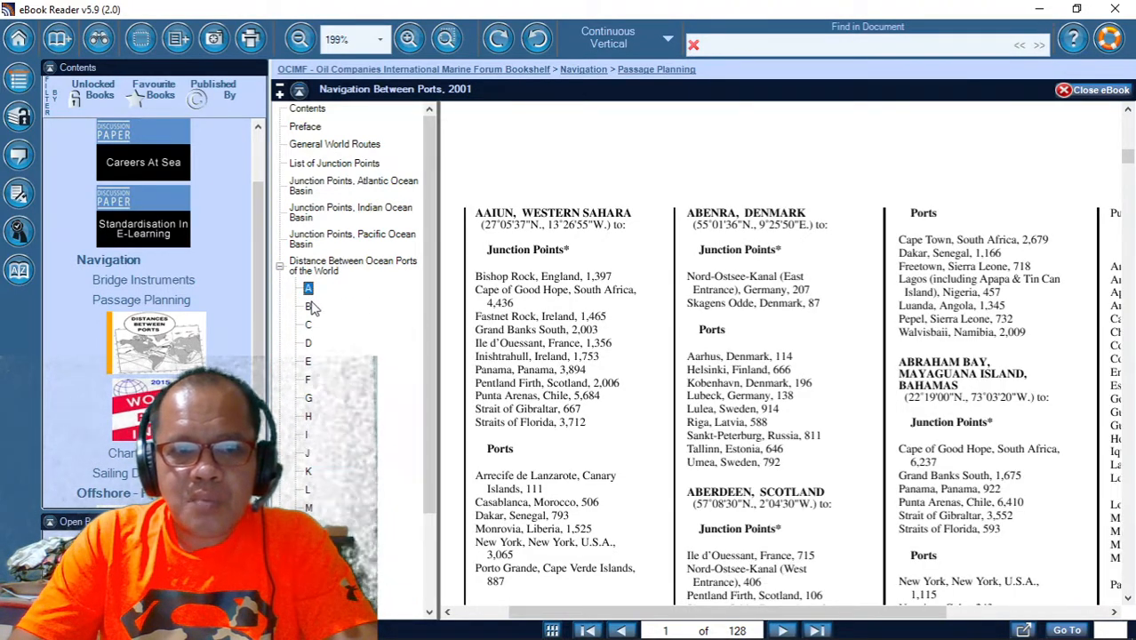
pyautogui.click(307, 305)
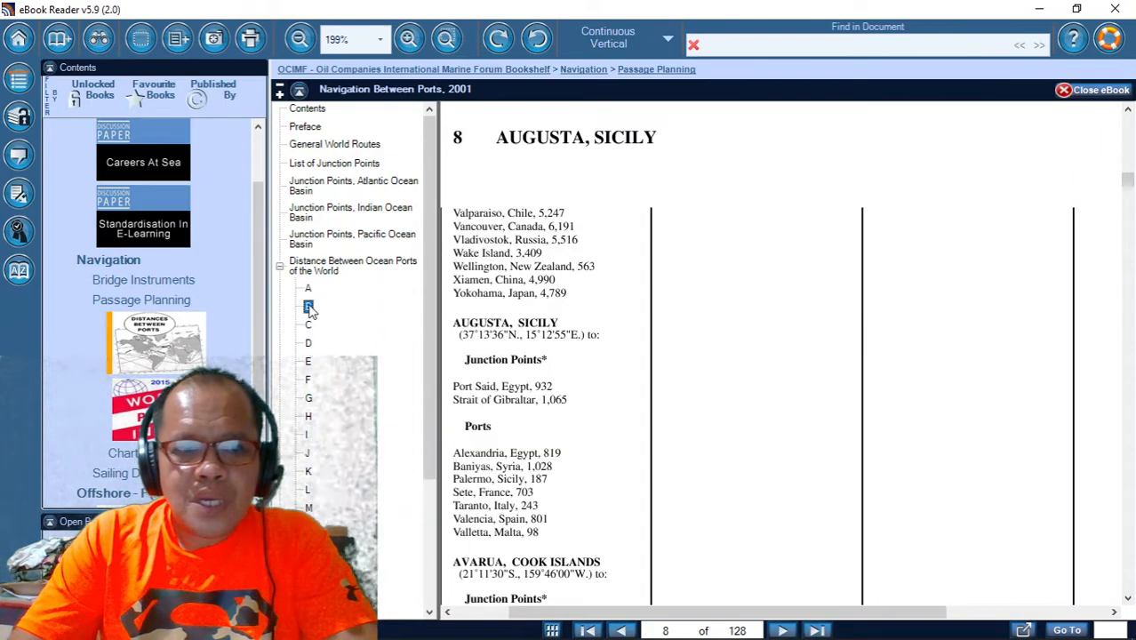
pyautogui.click(308, 343)
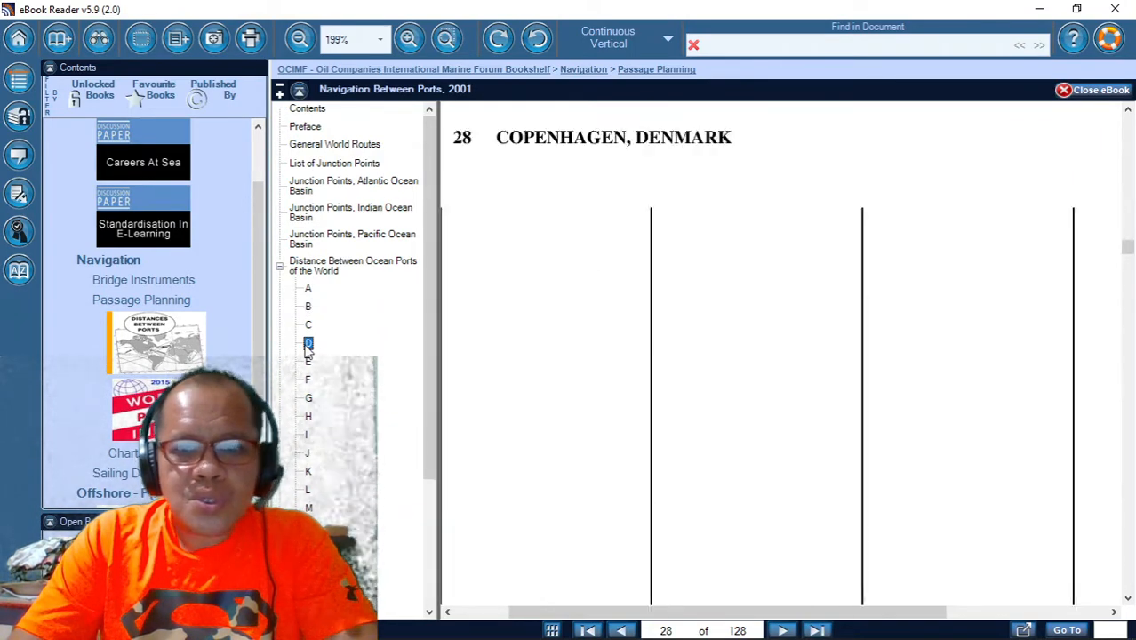
pyautogui.click(307, 343)
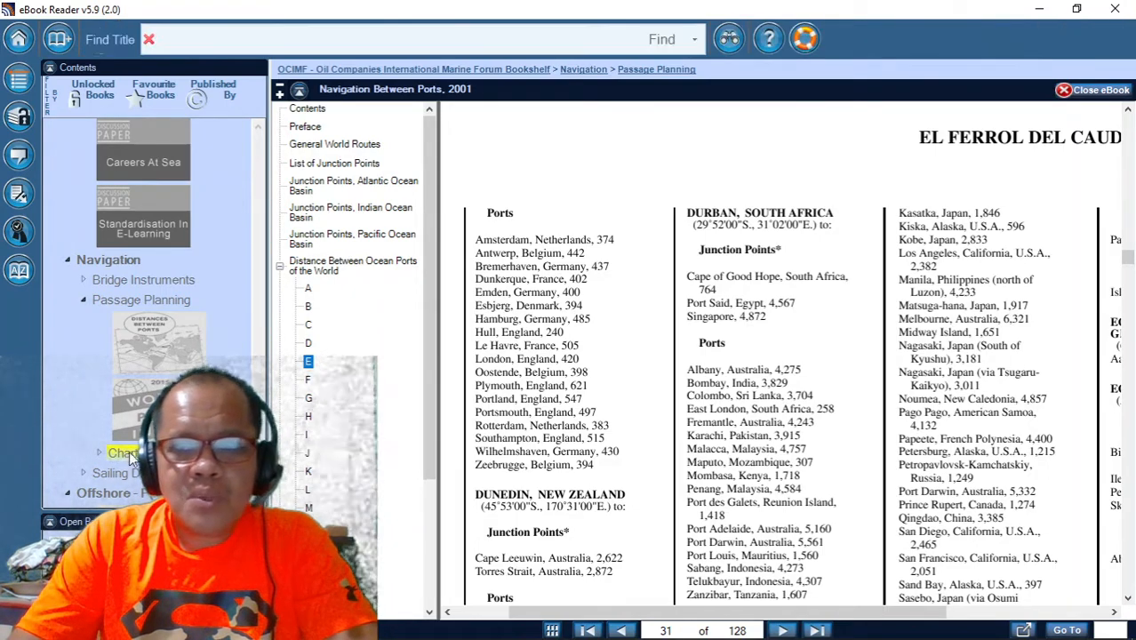
# Step: Open Chart No. 1 Nautical Chart Symbols from the Charts category
pyautogui.click(120, 454)
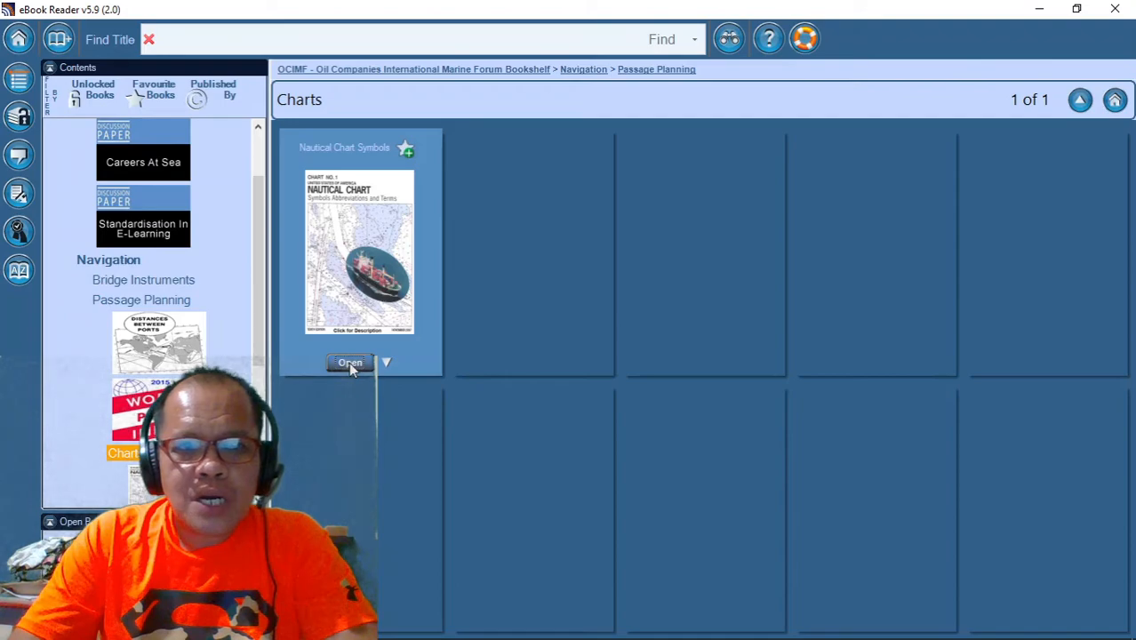
pyautogui.click(349, 362)
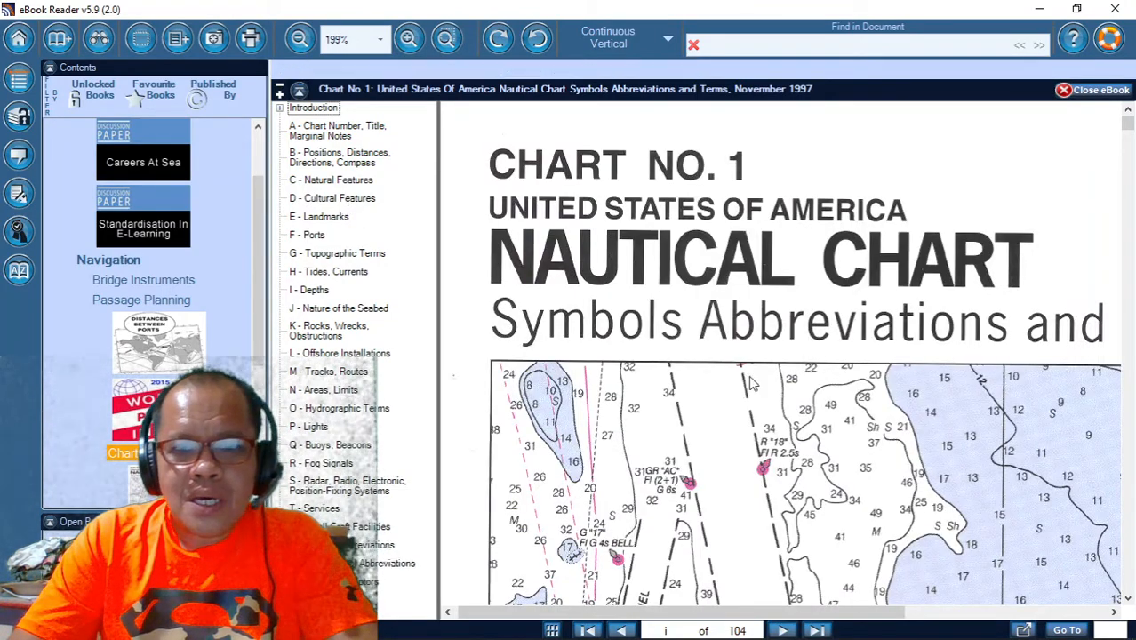
# Step: Jump to section H, Tides, Currents, showing the tidal level terms table at page 38
pyautogui.scroll(-3)
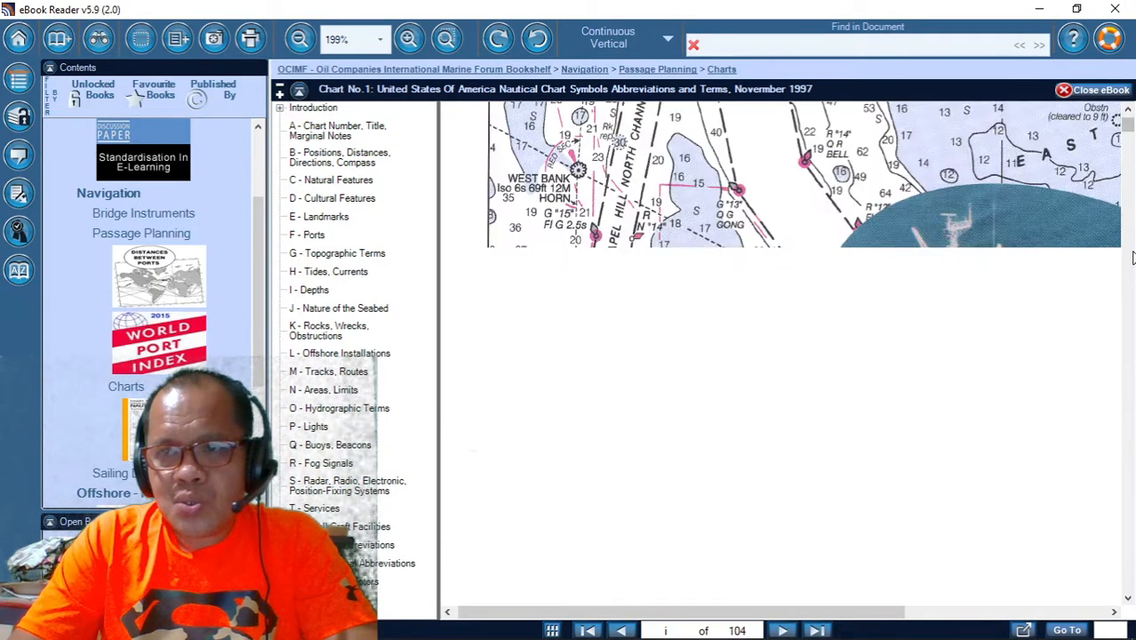
pyautogui.scroll(-3)
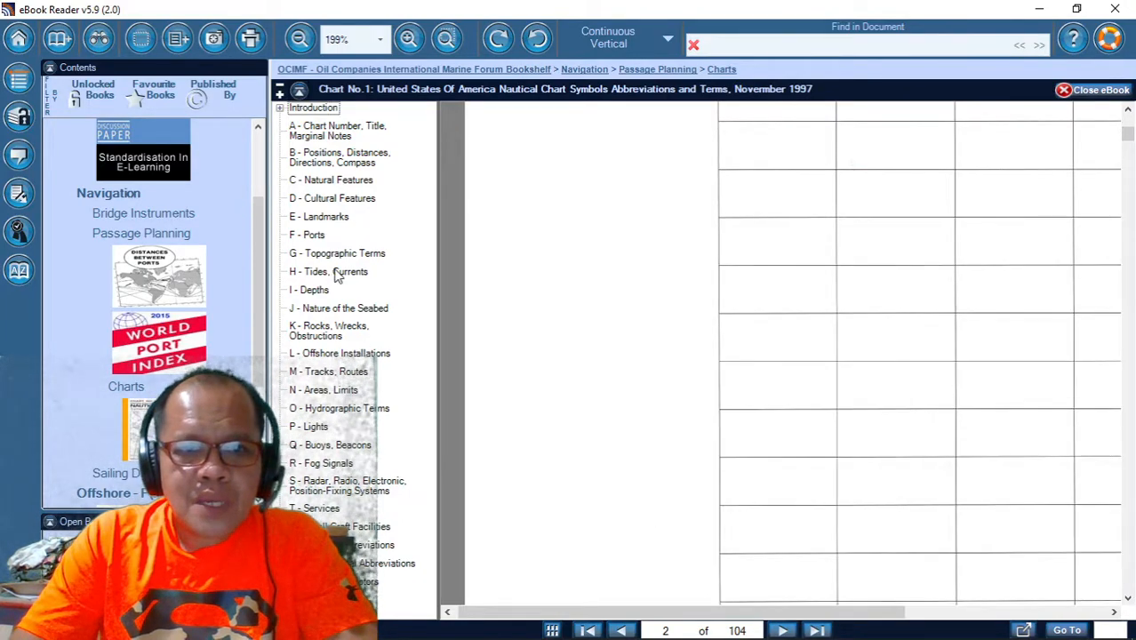
pyautogui.click(327, 270)
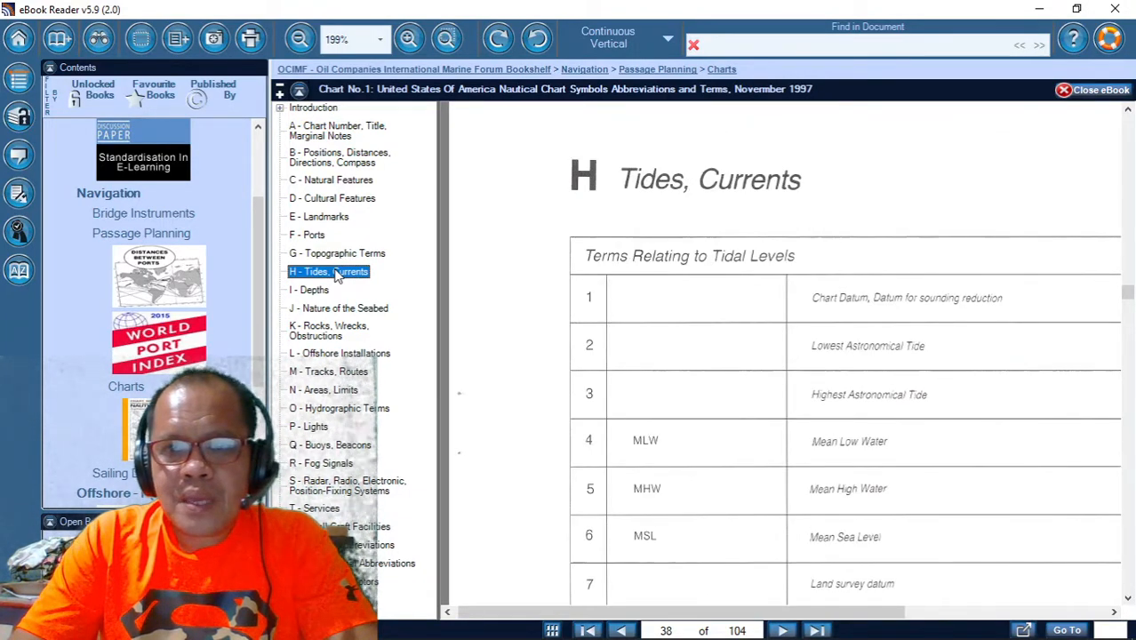